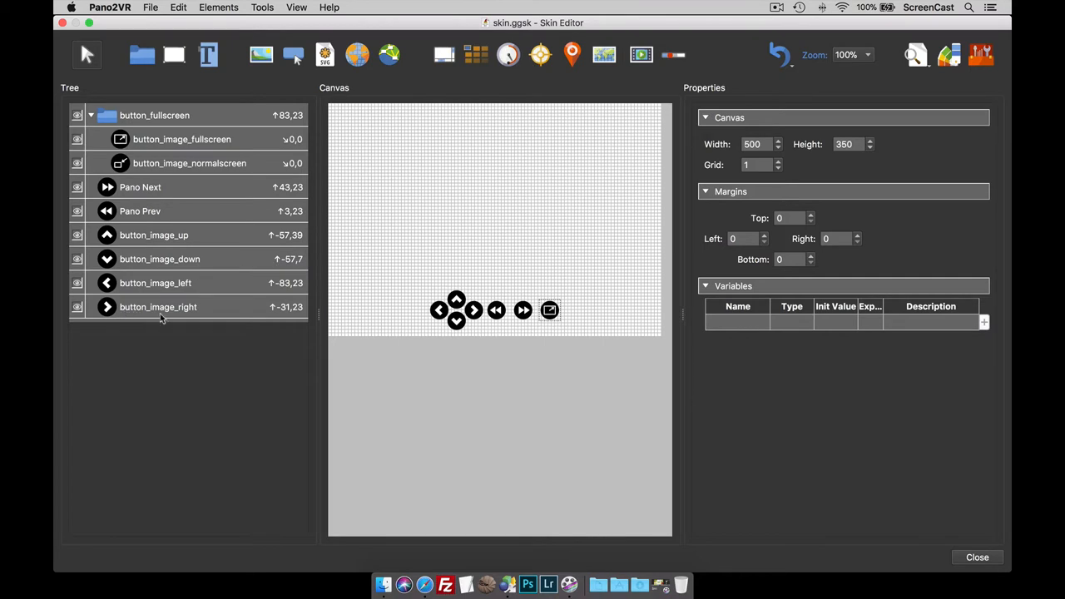
Give button_image_right a Pressed action that pans right at speed 0.5
{"action": "left_click", "coordinate": [158, 306]}
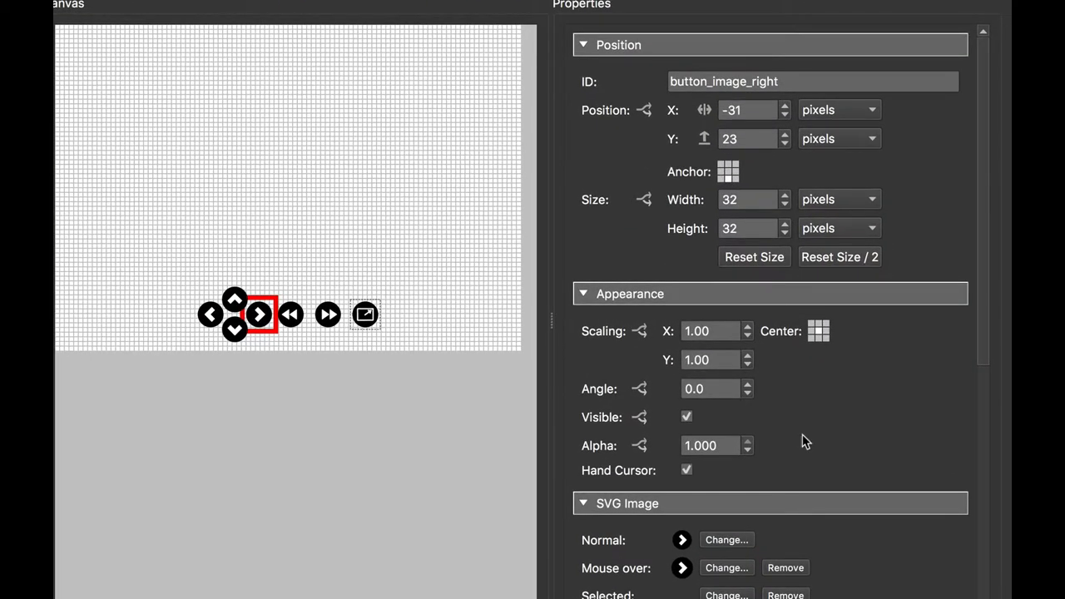
{"action": "scroll", "scroll_direction": "down", "scroll_amount": 3}
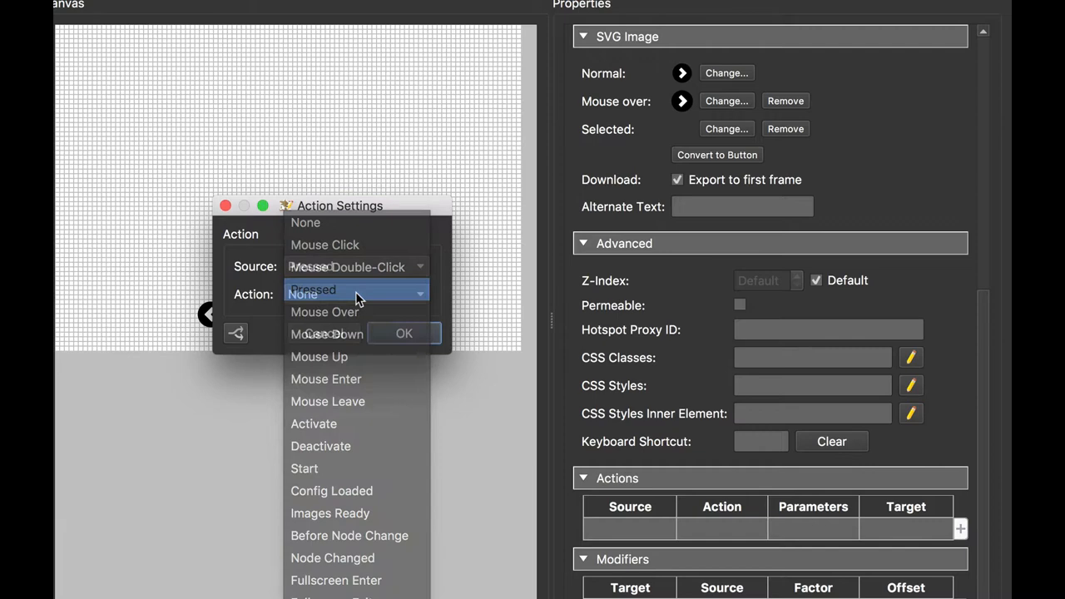
{"action": "left_click", "coordinate": [314, 288]}
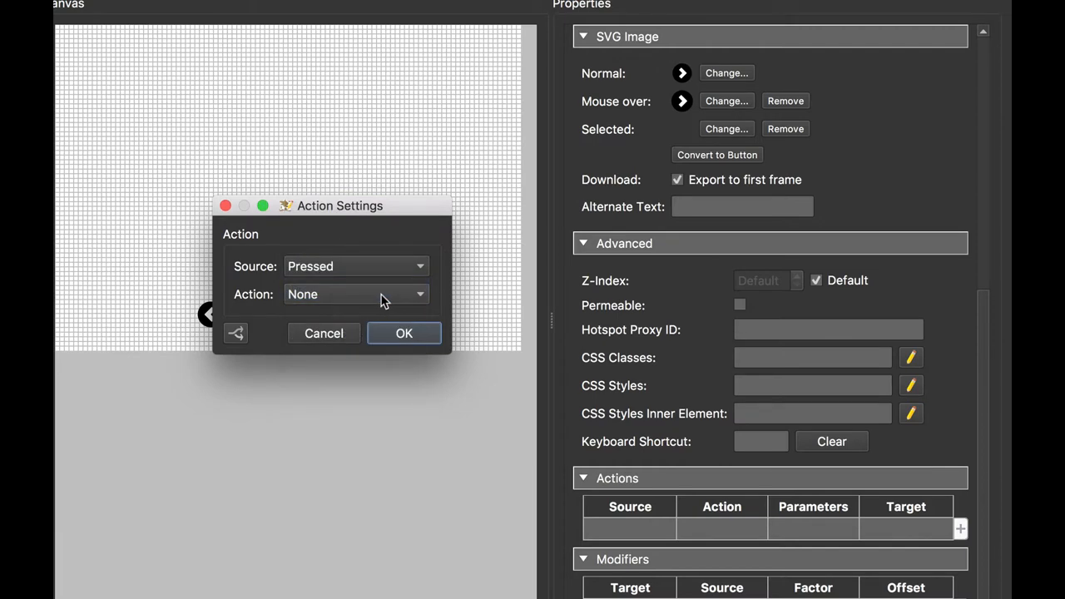
{"action": "left_click", "coordinate": [355, 294]}
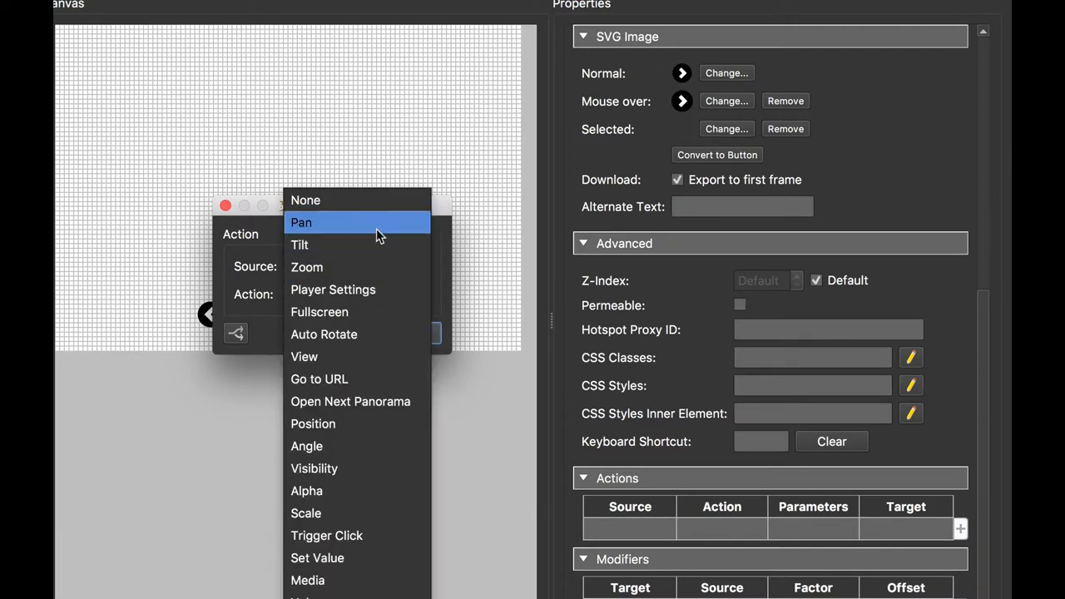
{"action": "left_click", "coordinate": [301, 222]}
{"action": "type", "text": "."}
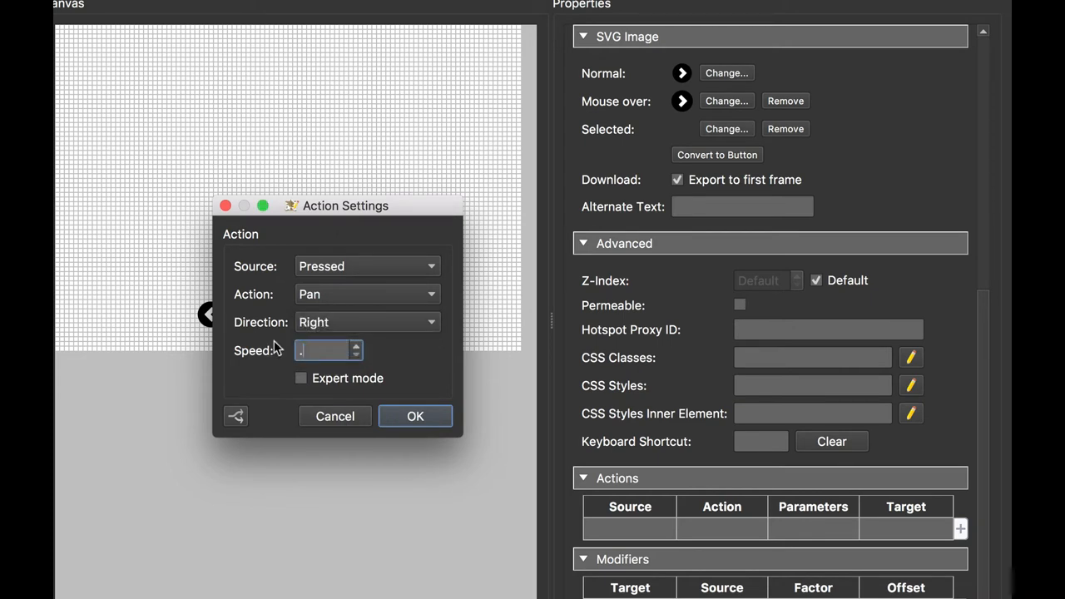
{"action": "type", "text": "5"}
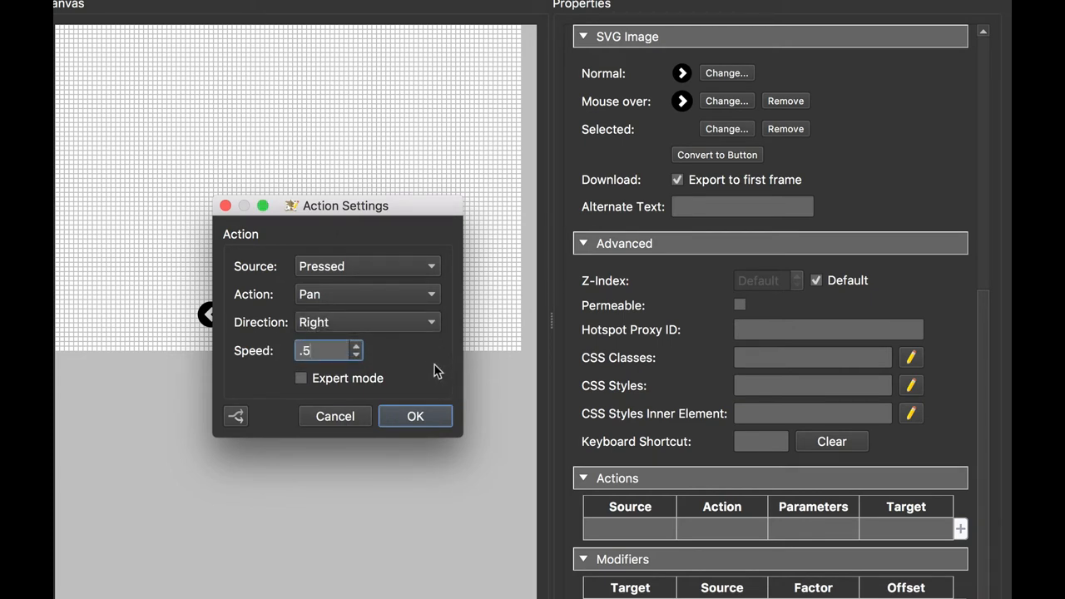
{"action": "left_click", "coordinate": [415, 416]}
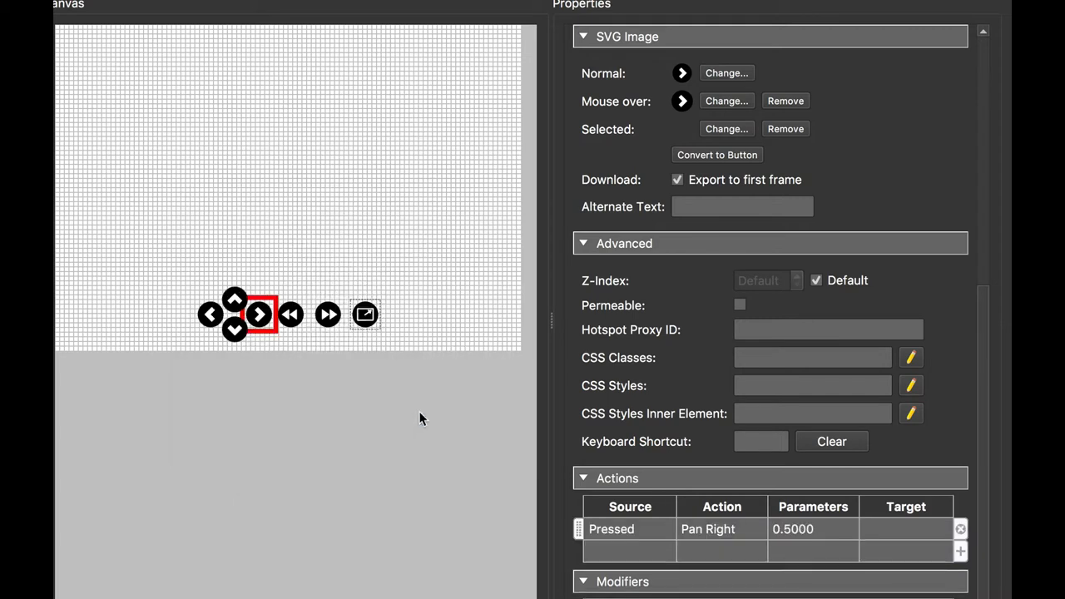
{"action": "mouse_move", "coordinate": [629, 273]}
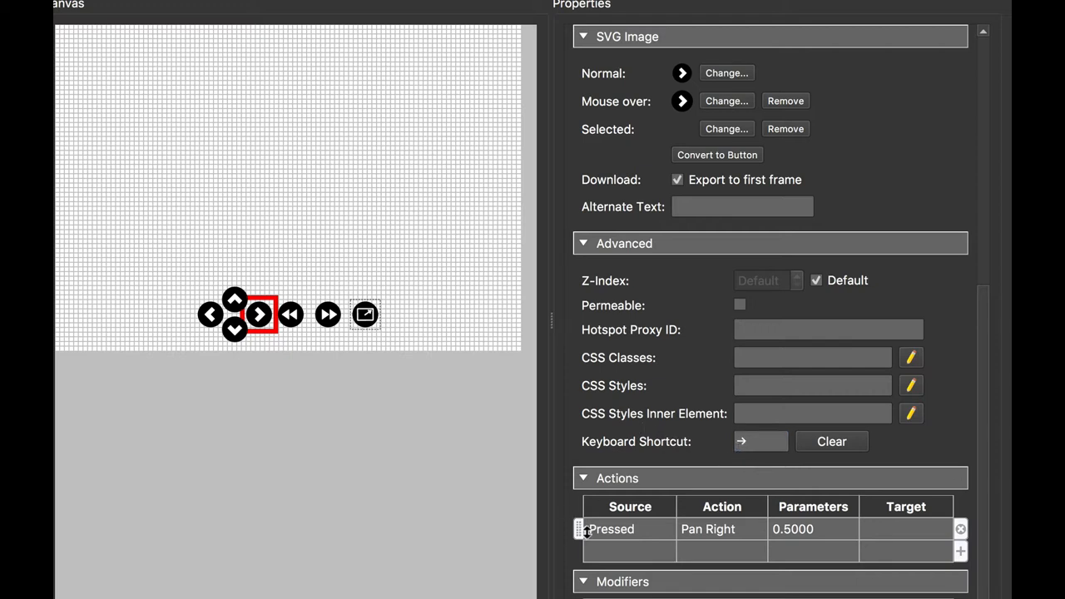
{"action": "mouse_move", "coordinate": [618, 540]}
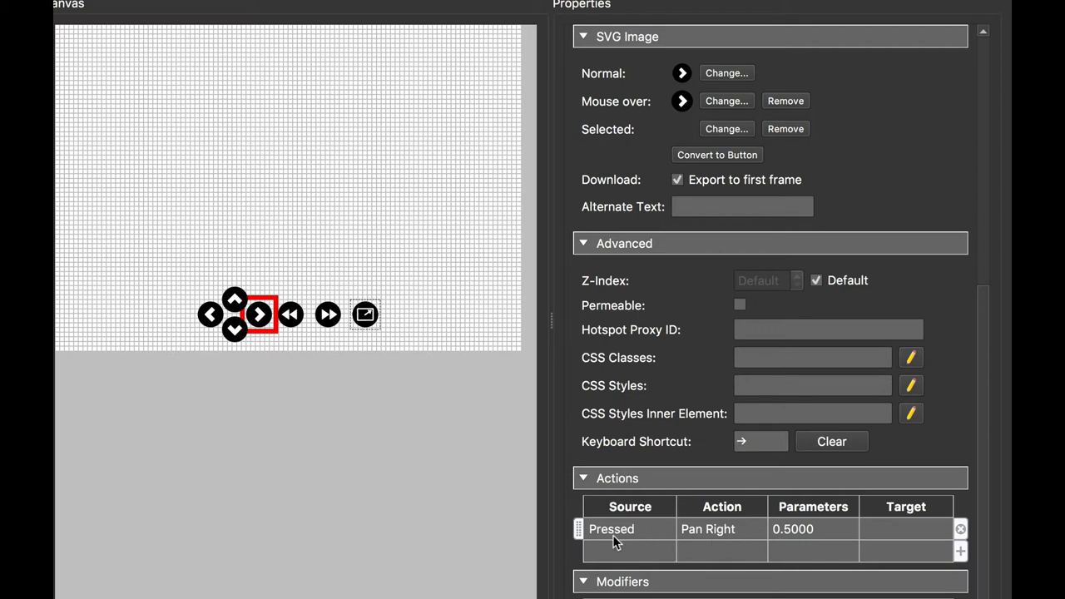
{"action": "mouse_move", "coordinate": [656, 449]}
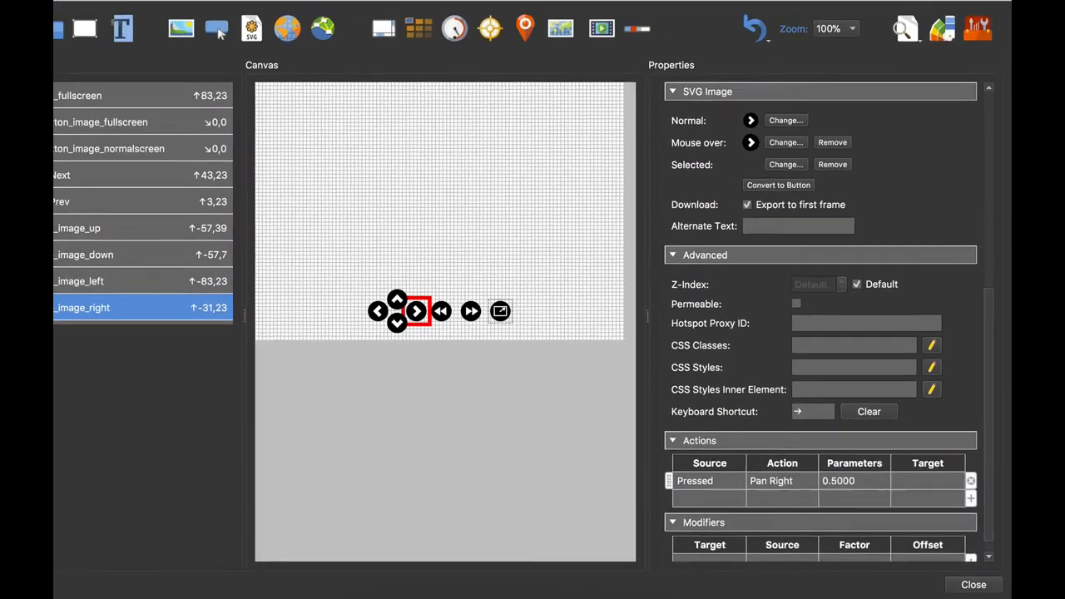
Give Pano Next a Mouse Click action opening the next node, with shortcut N
{"action": "left_click", "coordinate": [139, 188]}
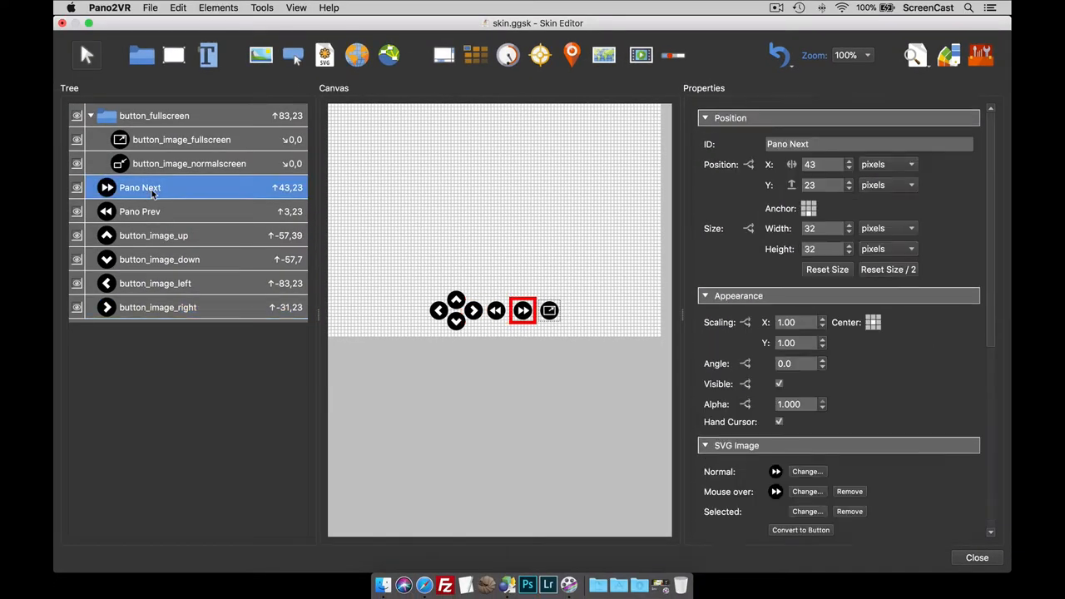
{"action": "scroll", "scroll_direction": "down", "scroll_amount": 3}
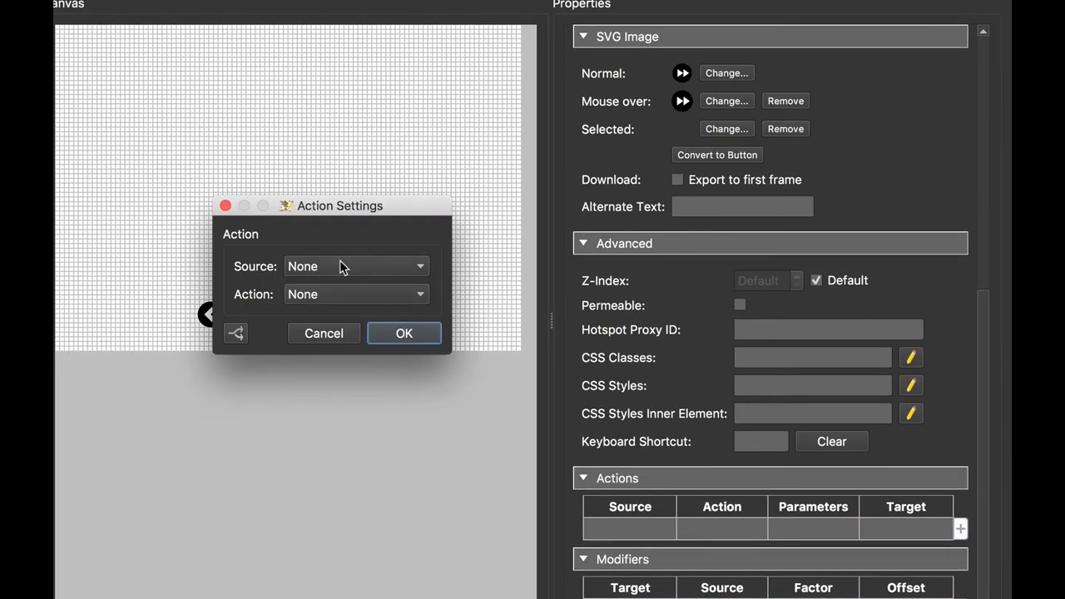
{"action": "left_click", "coordinate": [356, 267]}
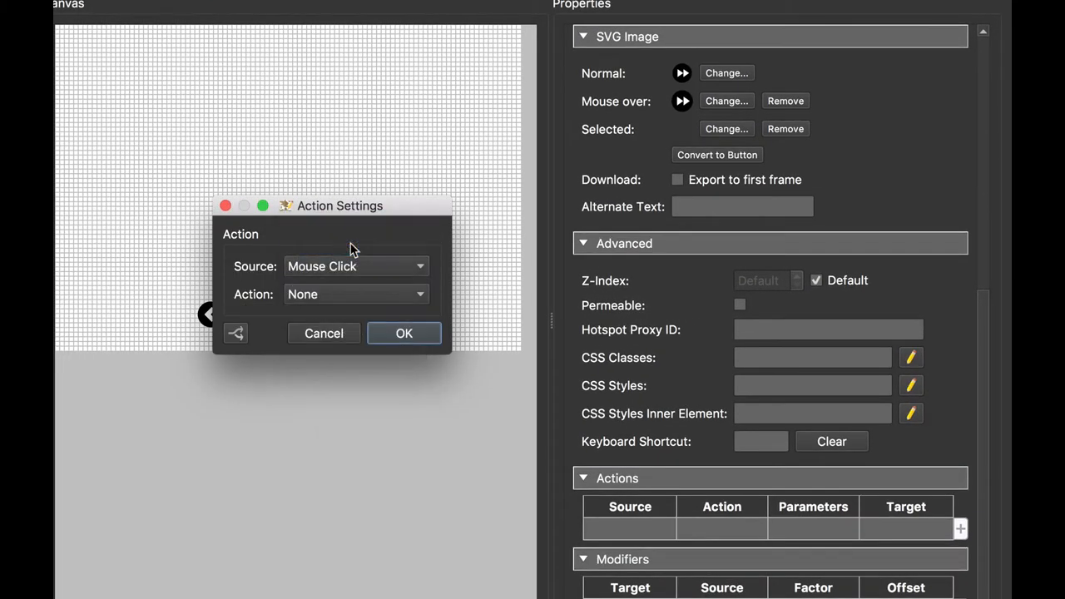
{"action": "mouse_move", "coordinate": [348, 296]}
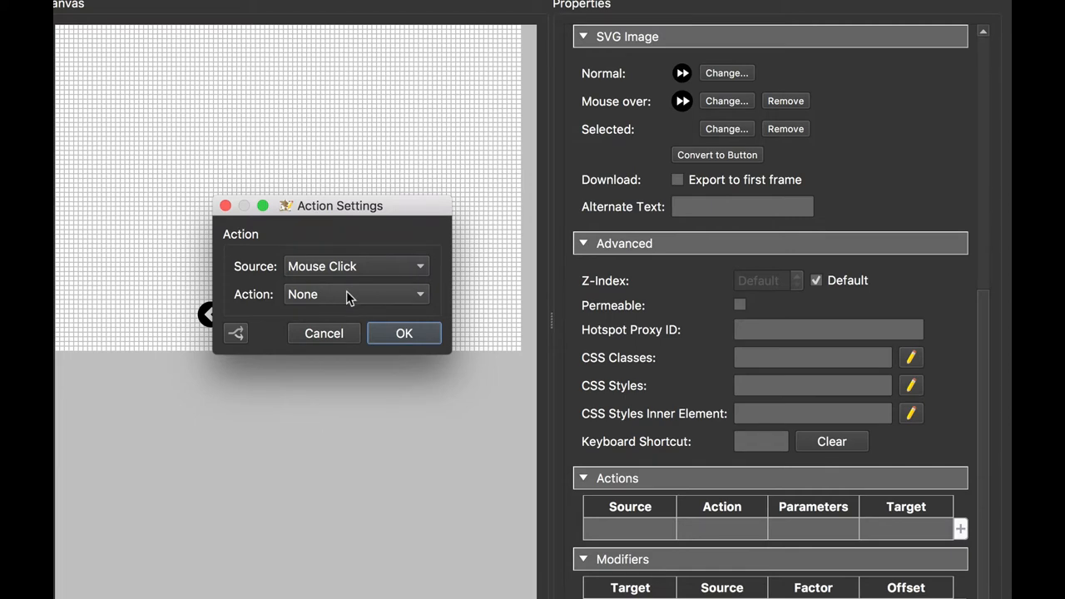
{"action": "left_click", "coordinate": [355, 293]}
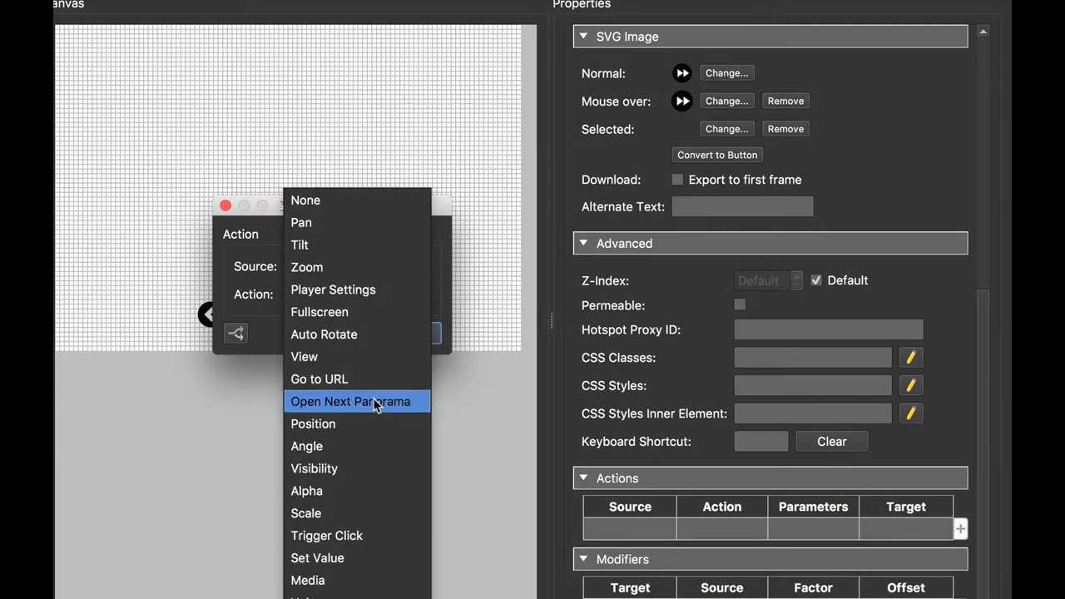
{"action": "left_click", "coordinate": [349, 401]}
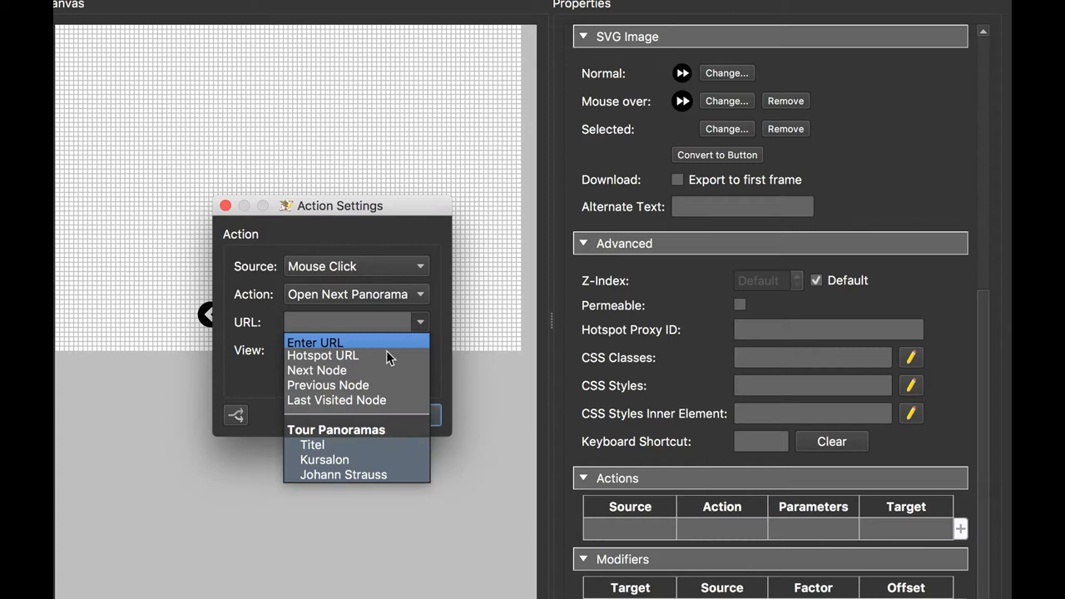
{"action": "left_click", "coordinate": [317, 370]}
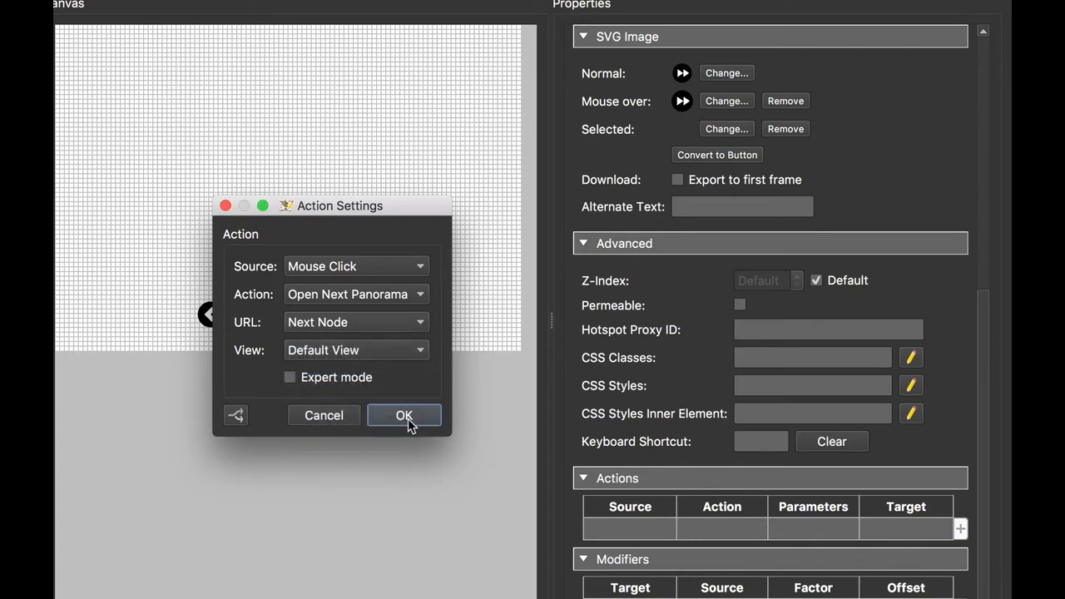
{"action": "left_click", "coordinate": [404, 415]}
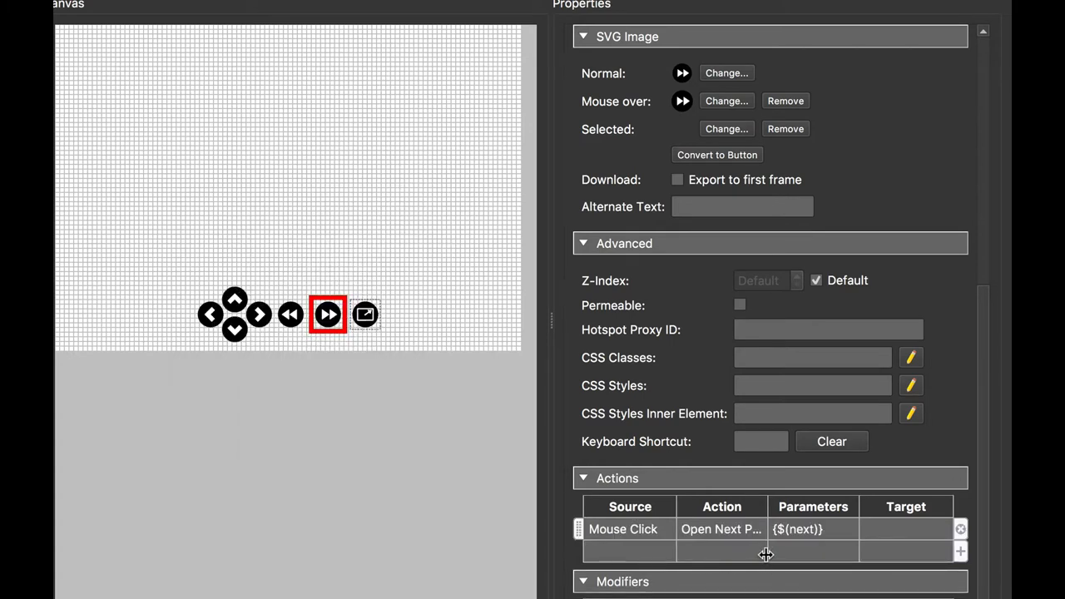
{"action": "left_click", "coordinate": [760, 441]}
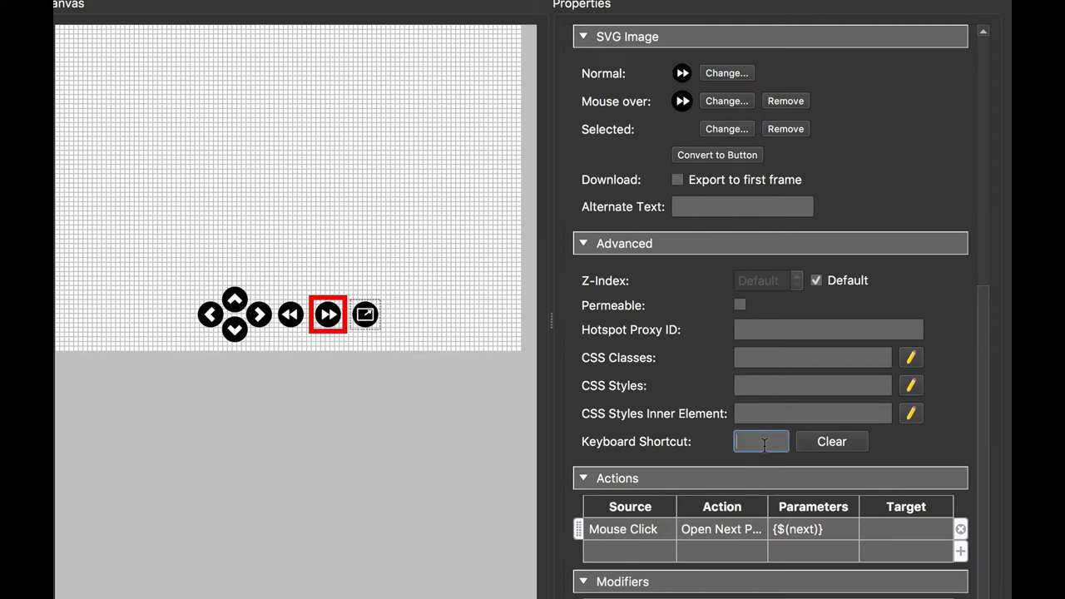
{"action": "type", "text": "N"}
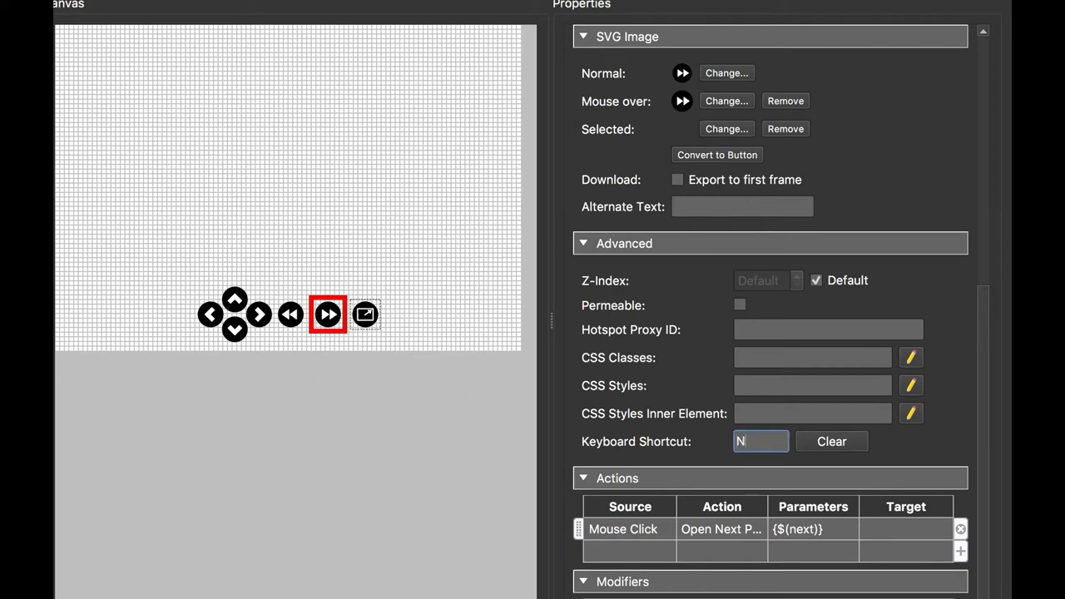
{"action": "left_click", "coordinate": [290, 314]}
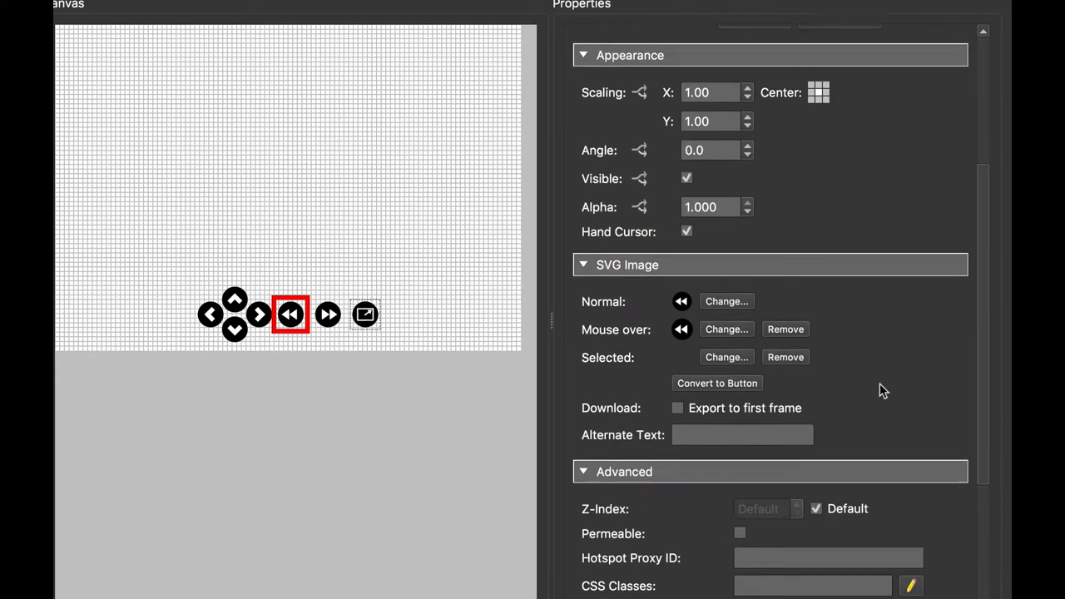
{"action": "scroll", "scroll_direction": "down", "scroll_amount": 3}
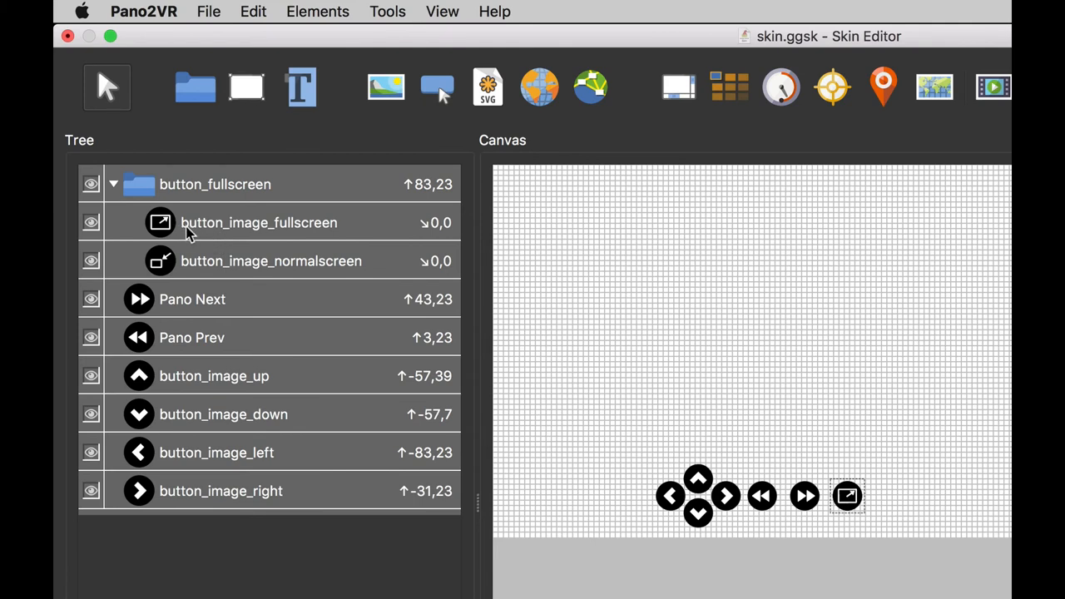
{"action": "mouse_move", "coordinate": [323, 231]}
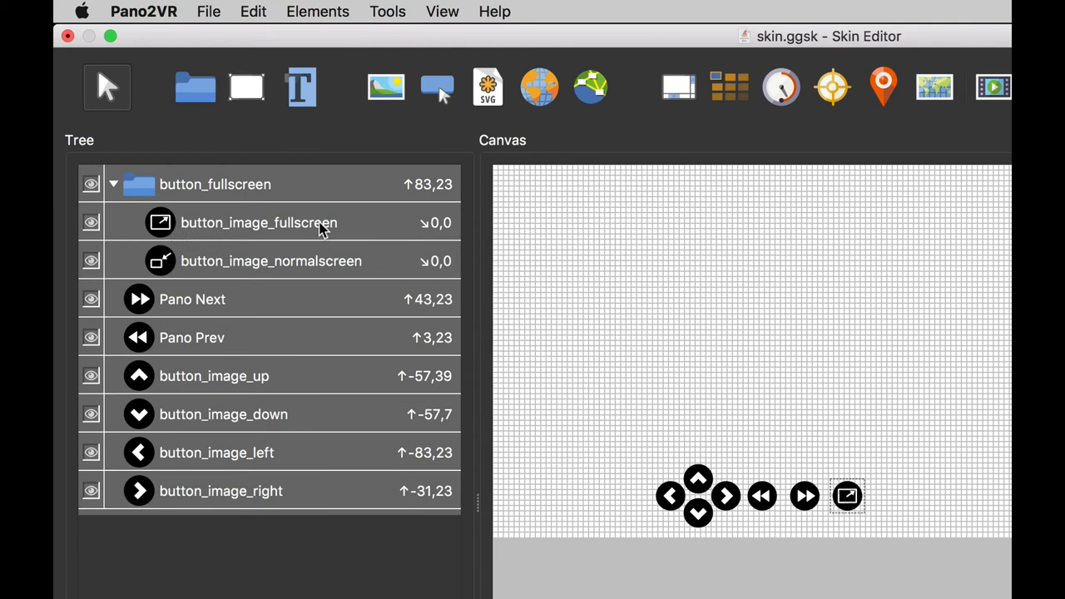
{"action": "mouse_move", "coordinate": [356, 272]}
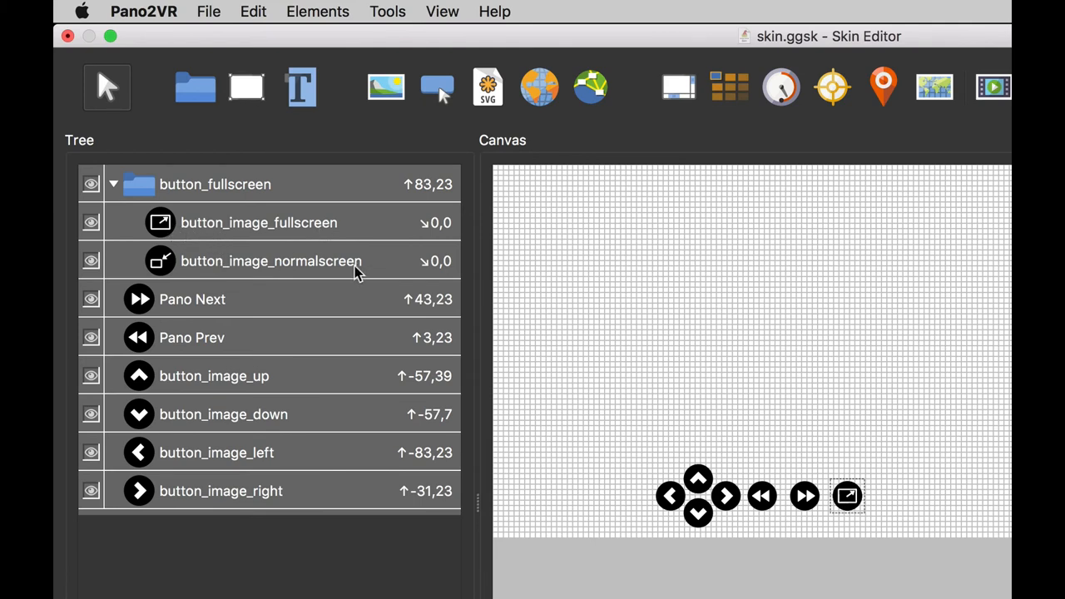
{"action": "mouse_move", "coordinate": [297, 272]}
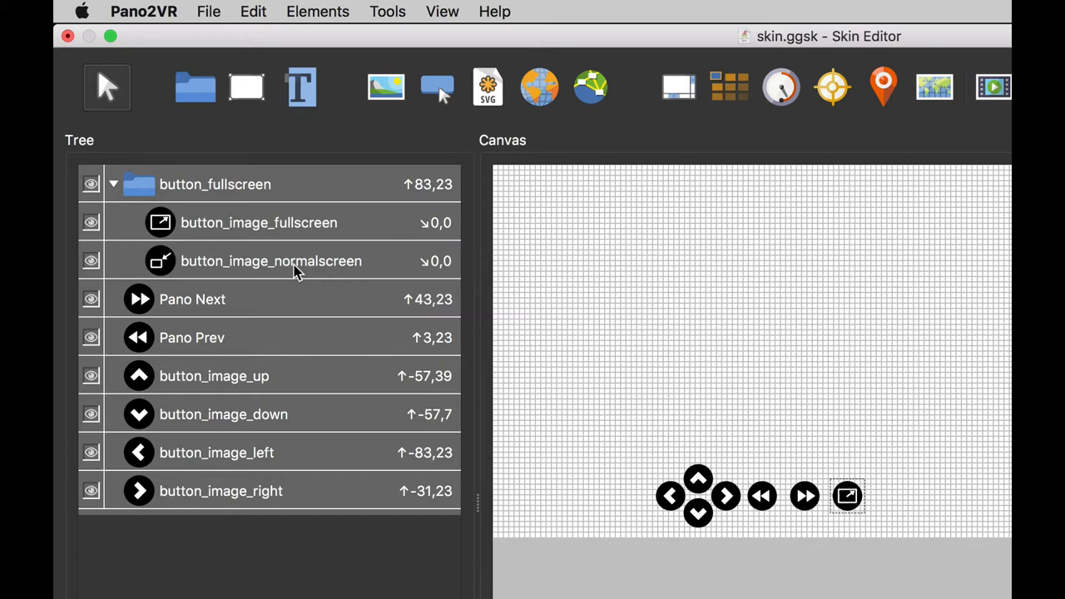
{"action": "mouse_move", "coordinate": [291, 261]}
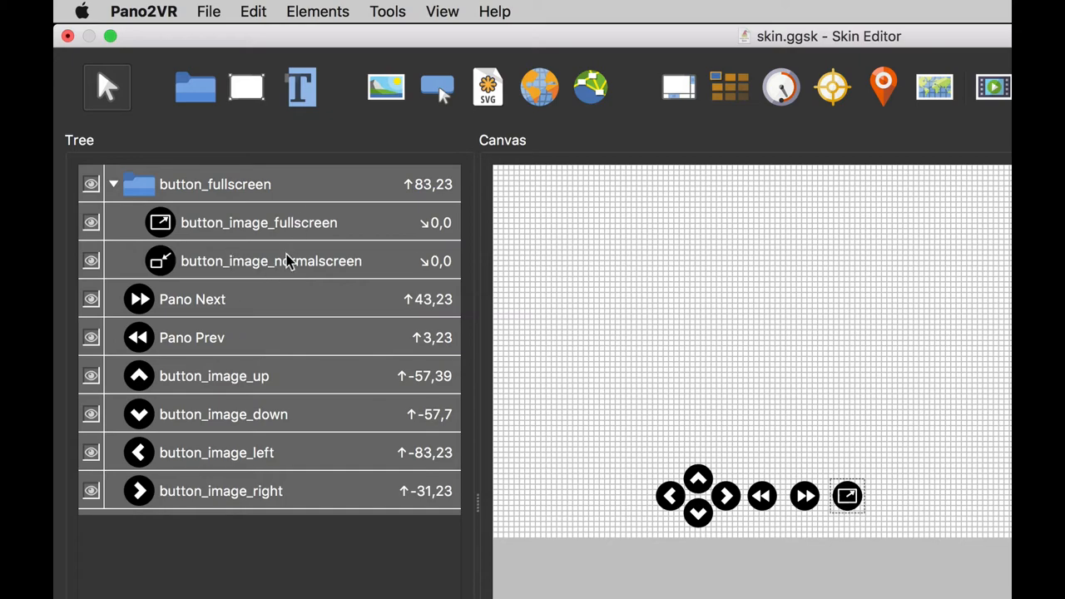
{"action": "mouse_move", "coordinate": [249, 191]}
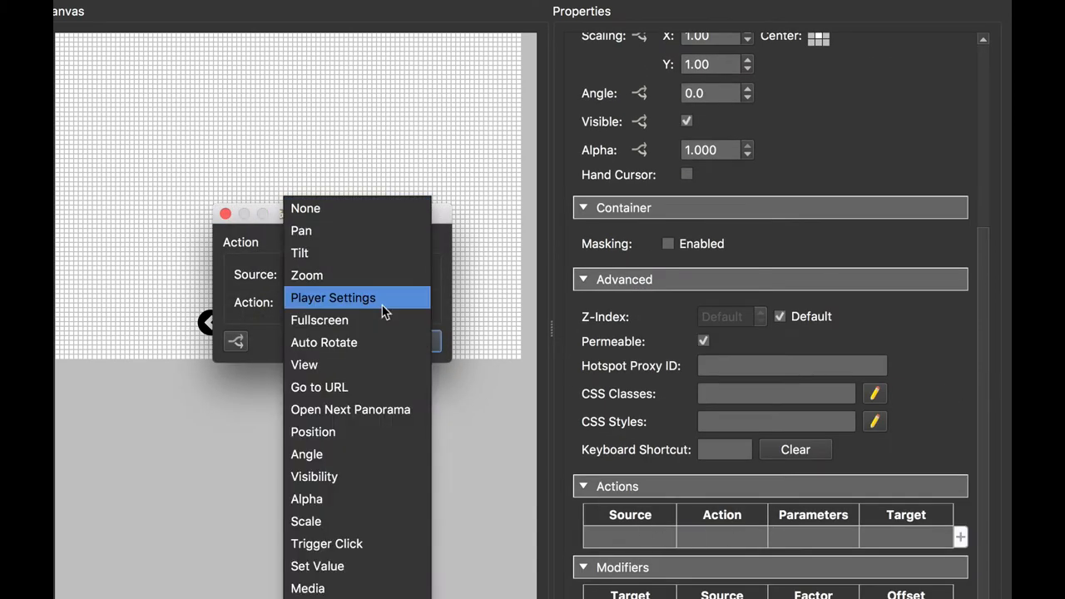
Add a Mouse Click Toggle Fullscreen action to button_fullscreen and set shortcut F
{"action": "left_click", "coordinate": [316, 320]}
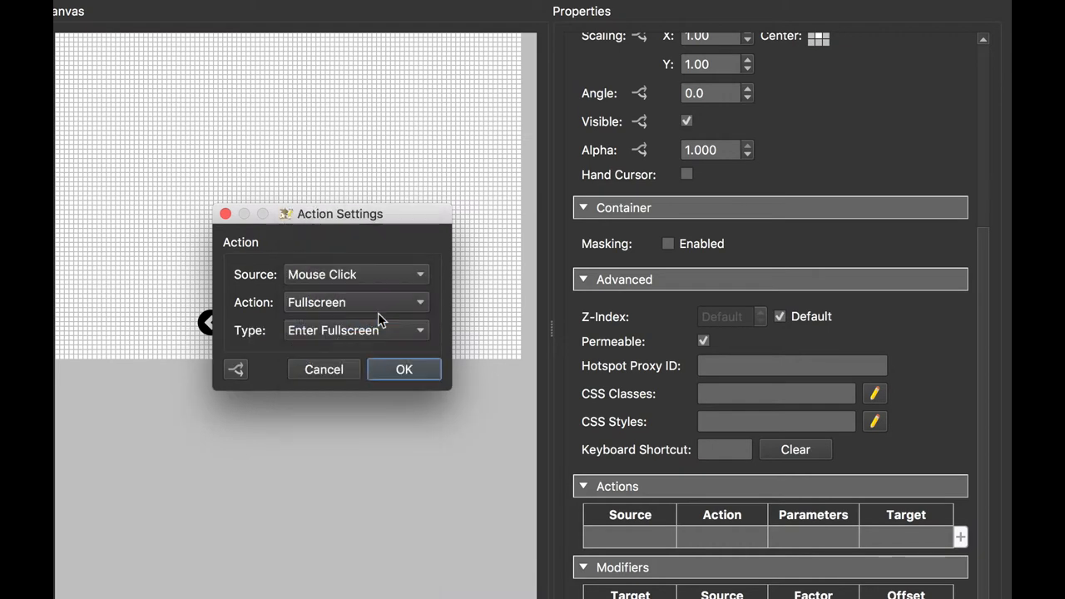
{"action": "left_click", "coordinate": [356, 330]}
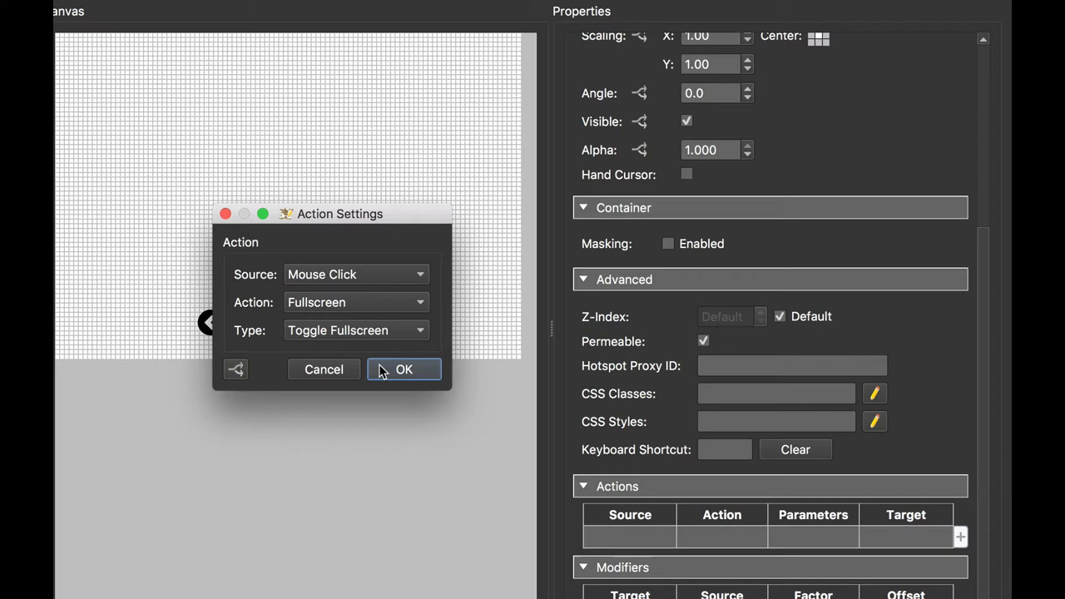
{"action": "left_click", "coordinate": [404, 368]}
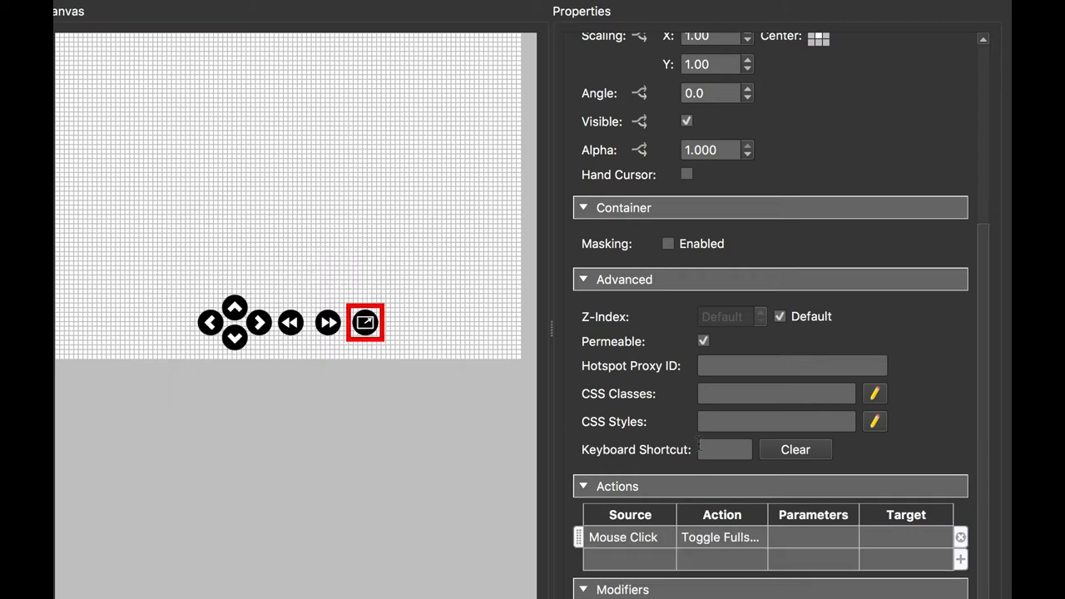
{"action": "left_click", "coordinate": [724, 449]}
{"action": "type", "text": "F"}
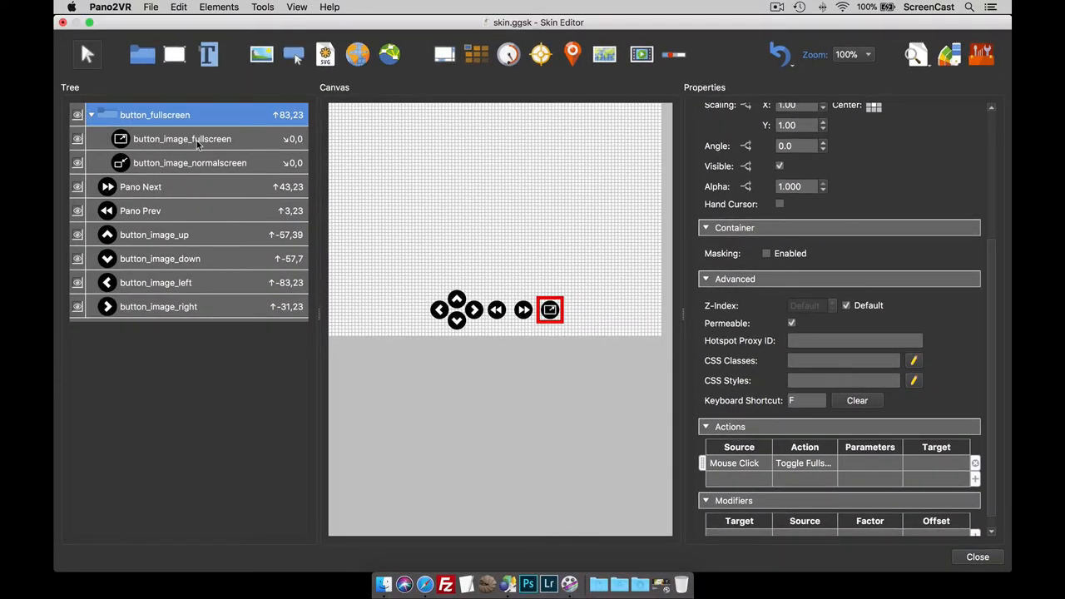
On button_image_fullscreen, enable the Fullscreen = true → Visible false logic rule
{"action": "left_click", "coordinate": [182, 139]}
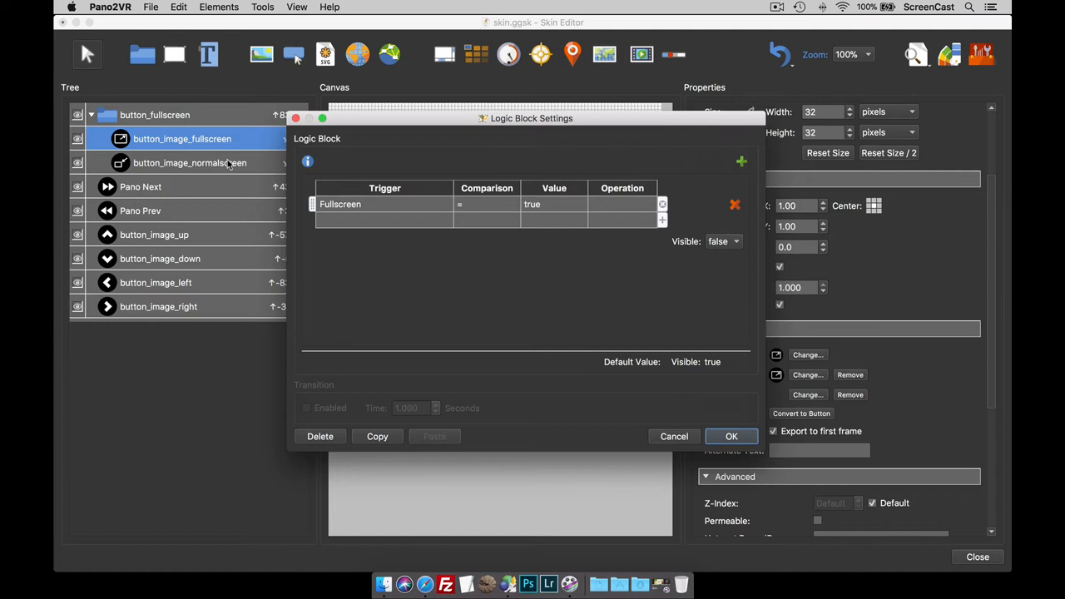
{"action": "mouse_move", "coordinate": [551, 209]}
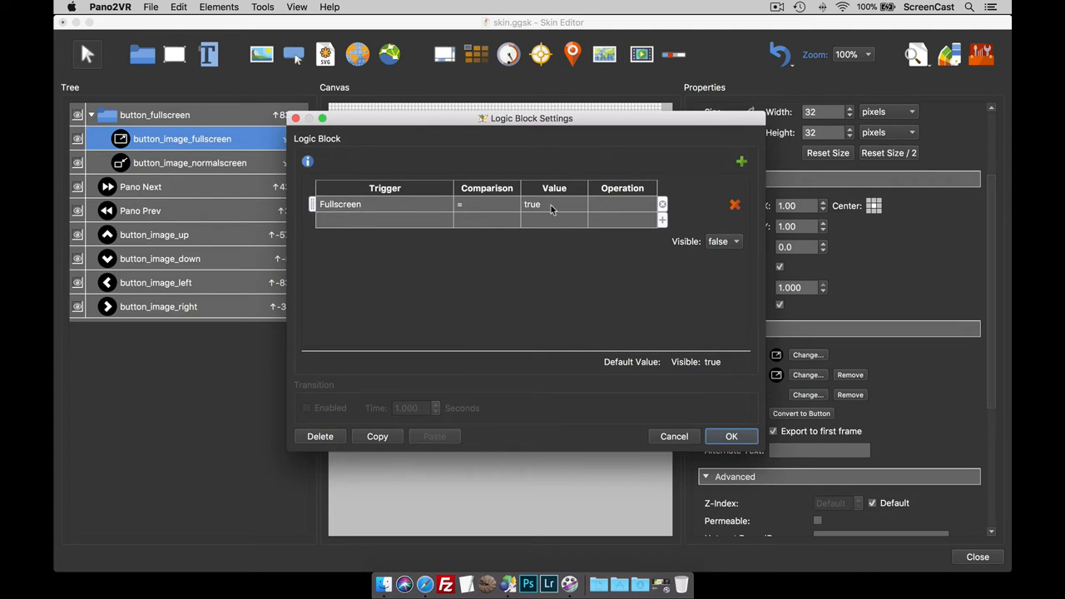
{"action": "left_click", "coordinate": [730, 435]}
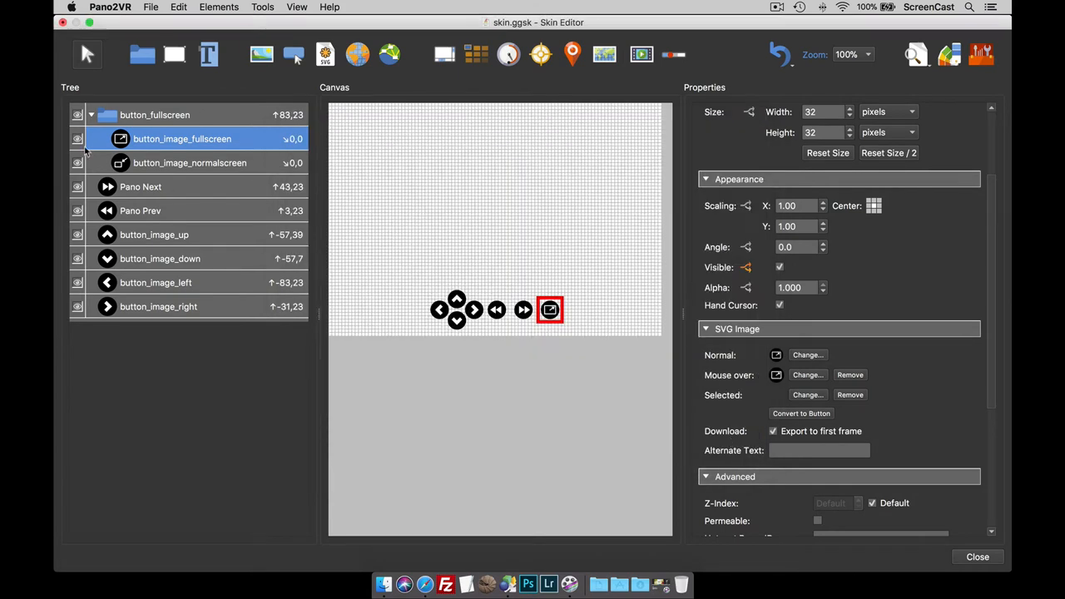
{"action": "mouse_move", "coordinate": [150, 168]}
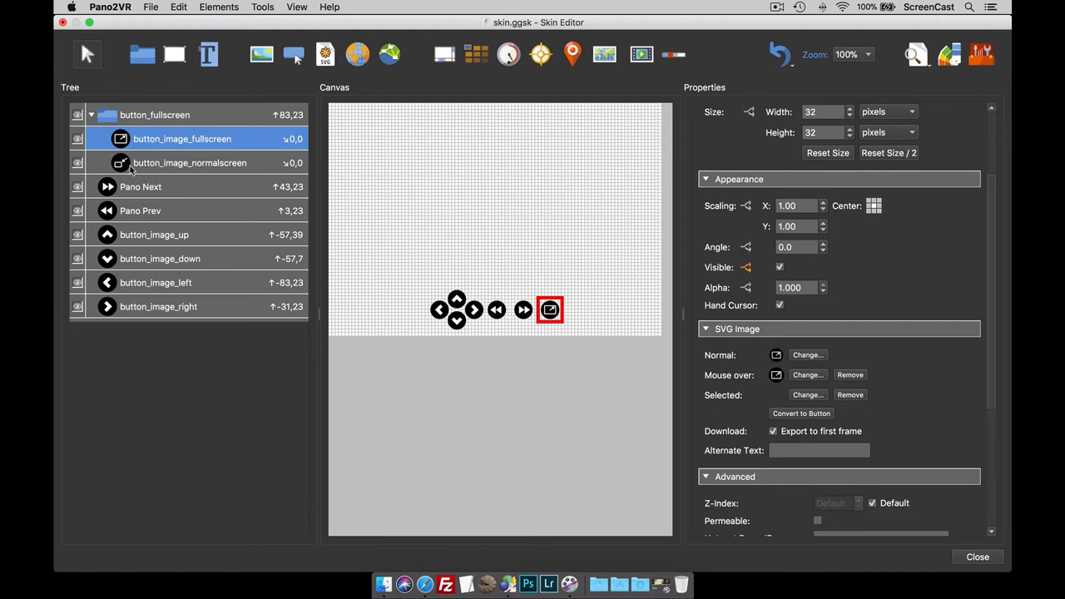
{"action": "mouse_move", "coordinate": [163, 172]}
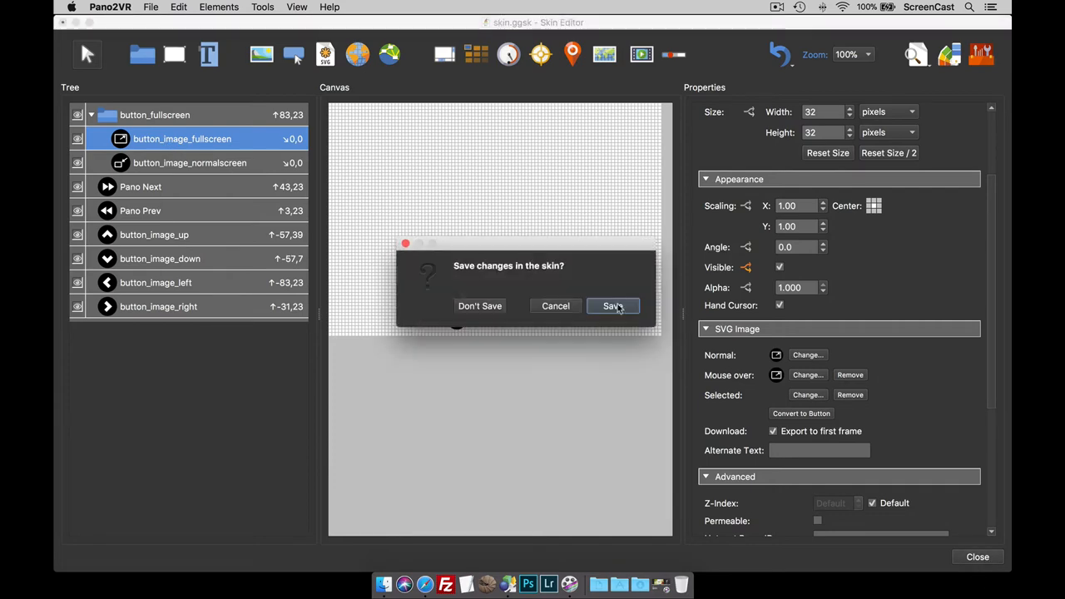
Save the skin changes when closing the Skin Editor
{"action": "left_click", "coordinate": [612, 306]}
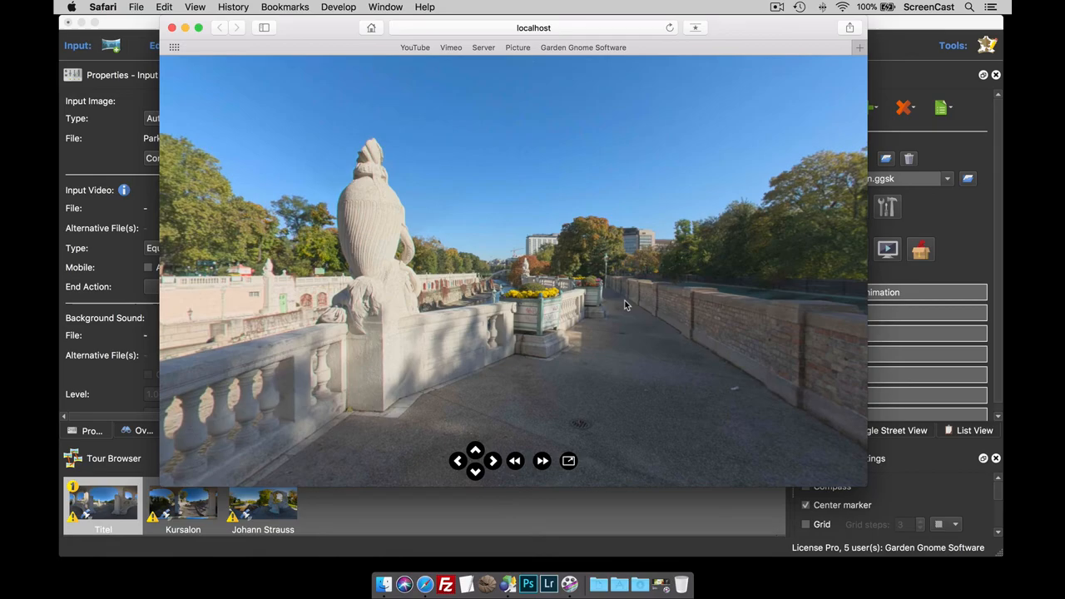
Close the Safari preview of the tour
{"action": "left_click", "coordinate": [568, 460]}
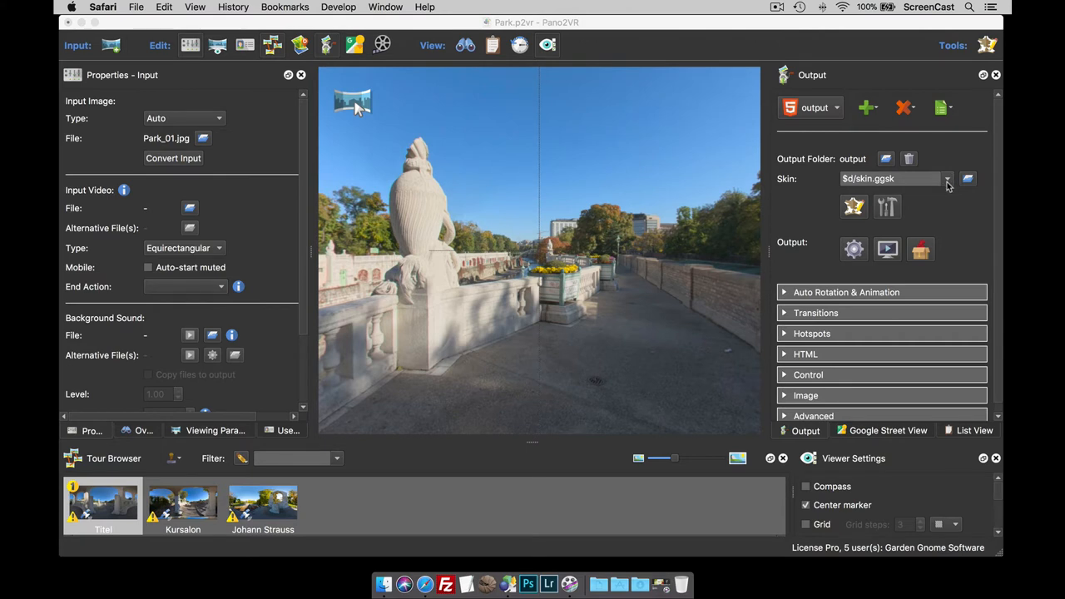
Open the Output panel's Skin dropdown listing container.ggsk and other skins
{"action": "left_click", "coordinate": [947, 178]}
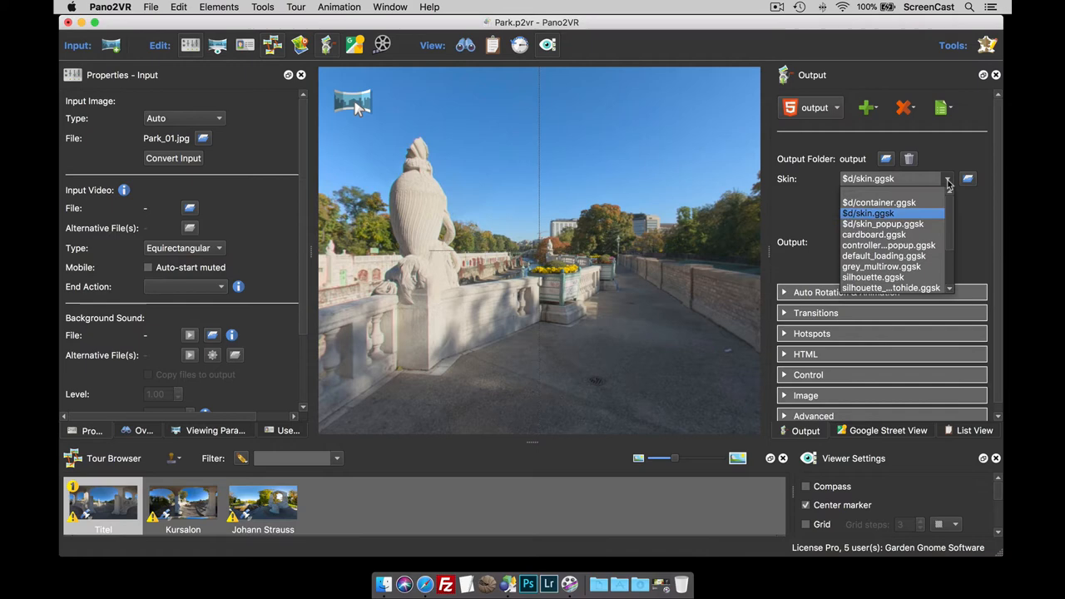
{"action": "mouse_move", "coordinate": [892, 222]}
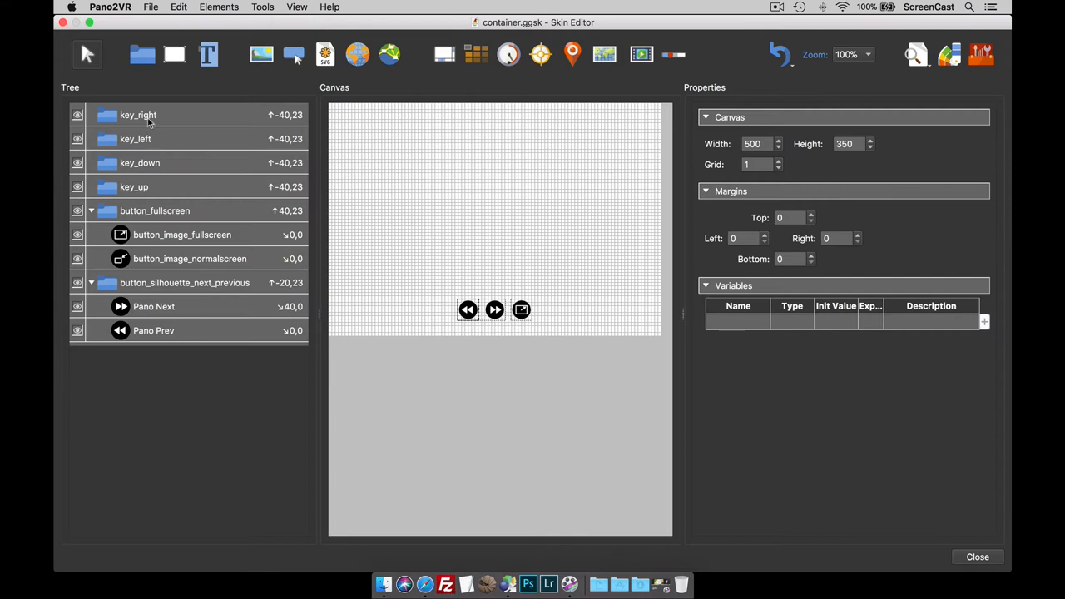
Select key_up and scroll to its keyboard shortcut and tilt-up 0.5 action
{"action": "left_click", "coordinate": [138, 115]}
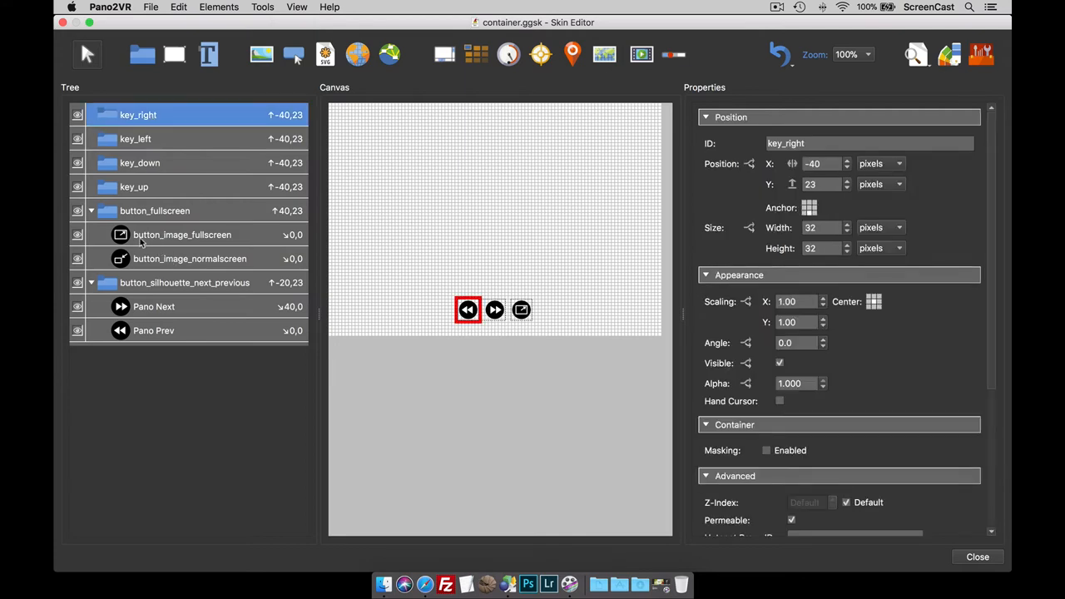
{"action": "mouse_move", "coordinate": [470, 315]}
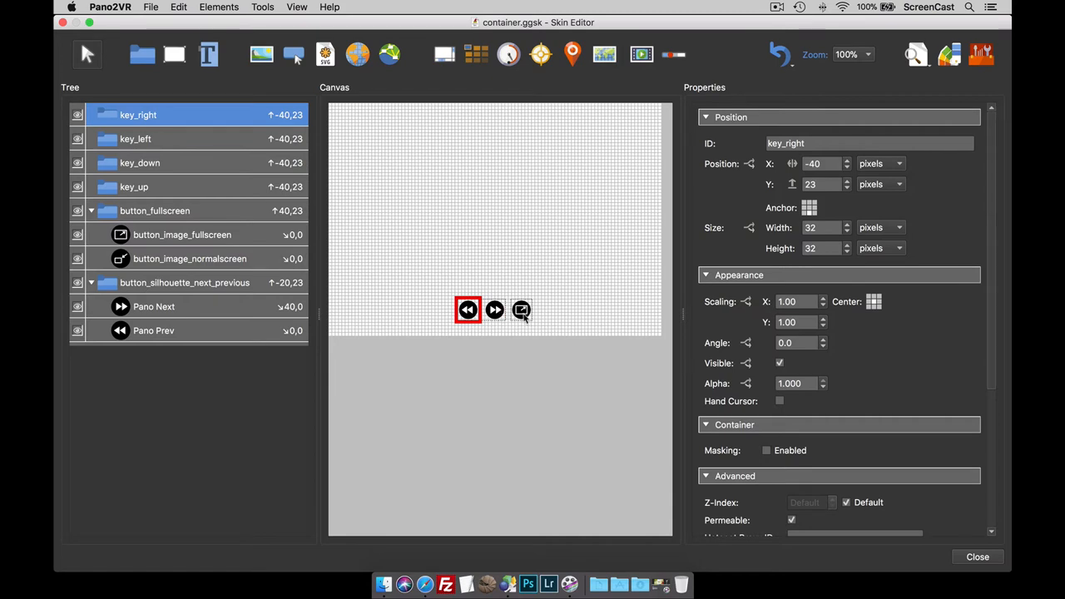
{"action": "mouse_move", "coordinate": [140, 193]}
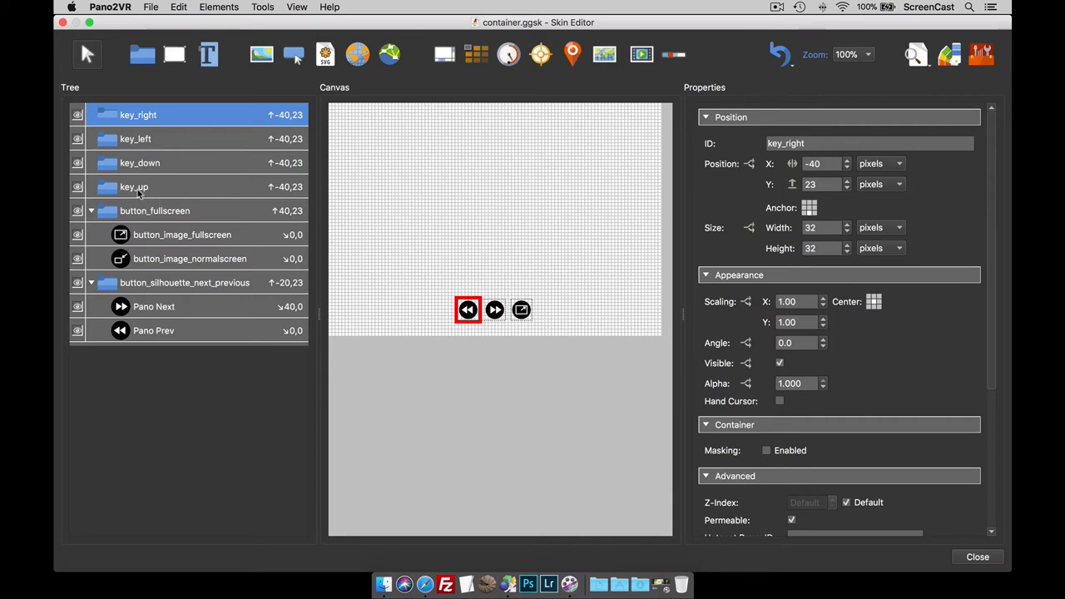
{"action": "left_click", "coordinate": [134, 186]}
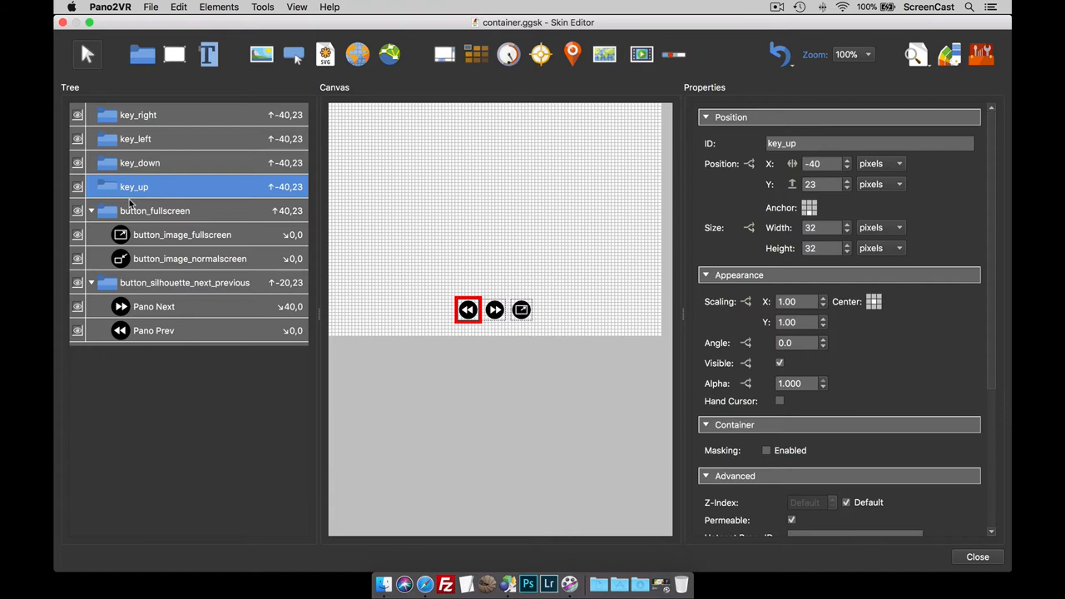
{"action": "scroll", "scroll_direction": "down", "scroll_amount": 3}
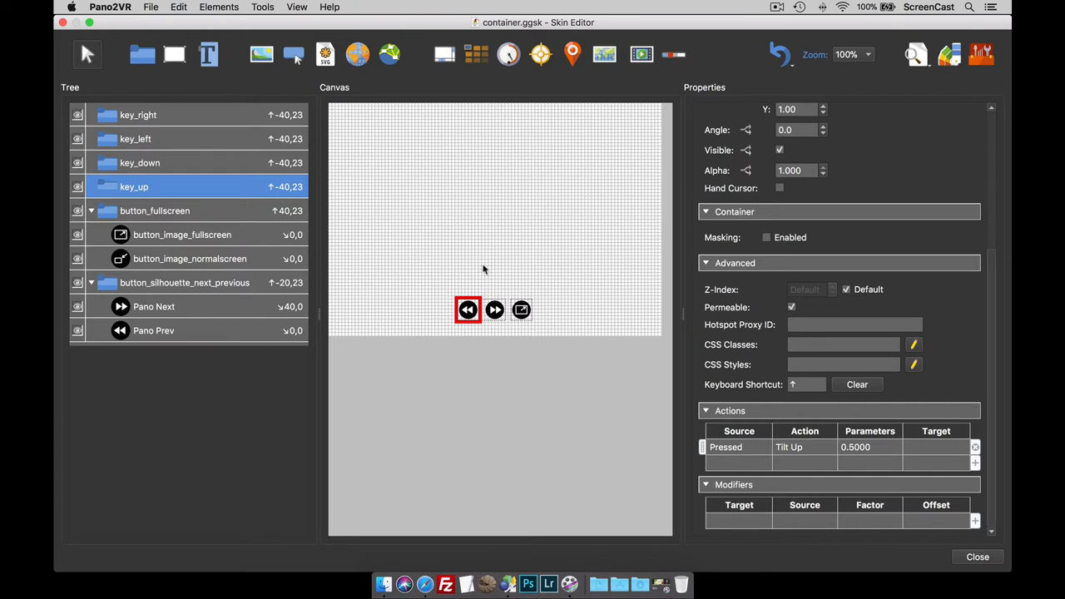
{"action": "mouse_move", "coordinate": [124, 158]}
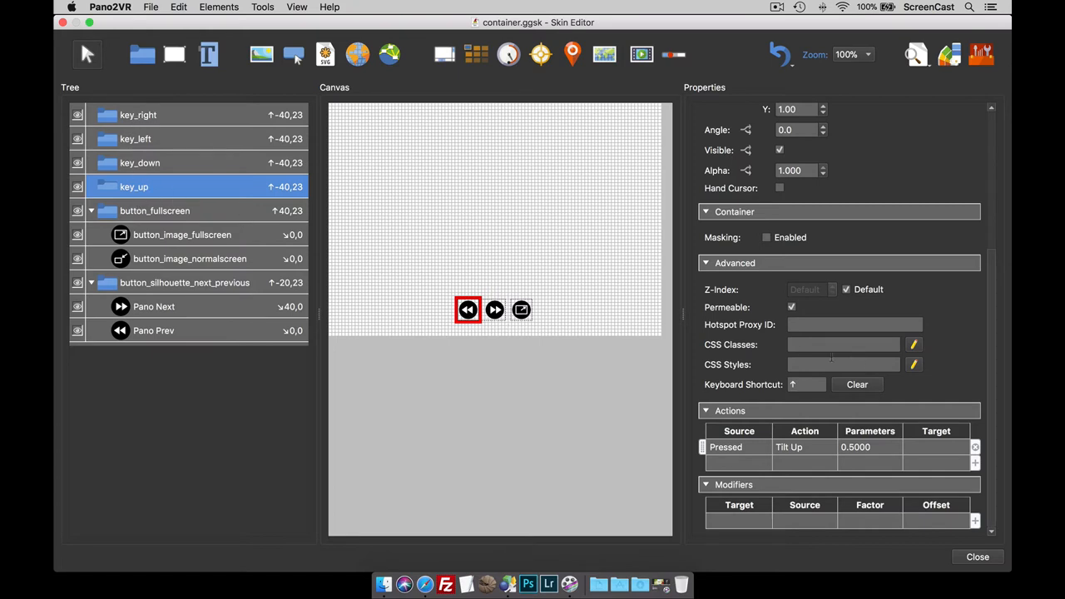
{"action": "left_click", "coordinate": [791, 307]}
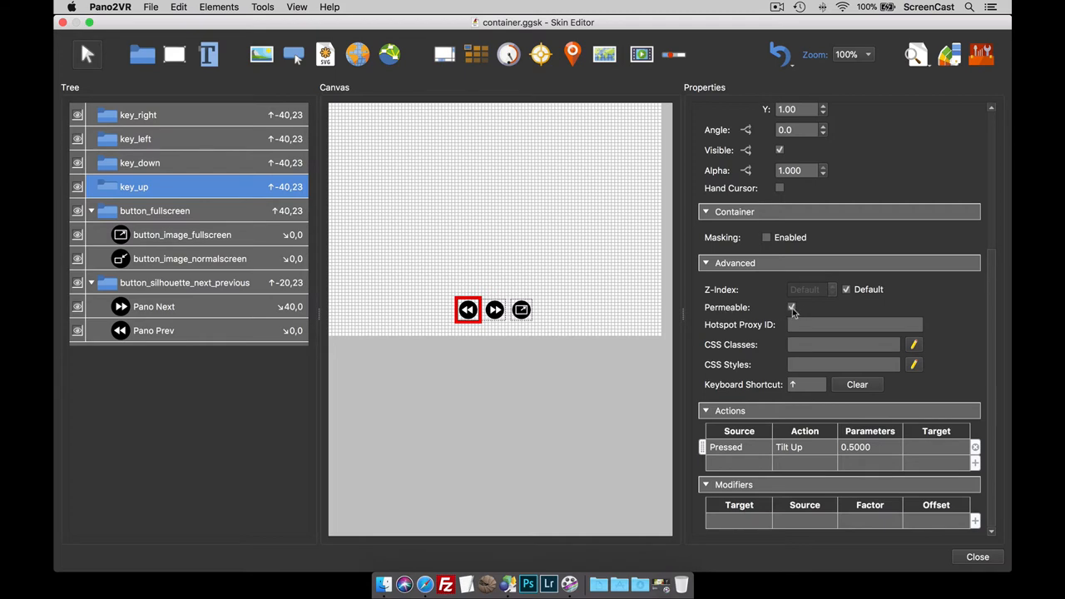
{"action": "left_click", "coordinate": [791, 307]}
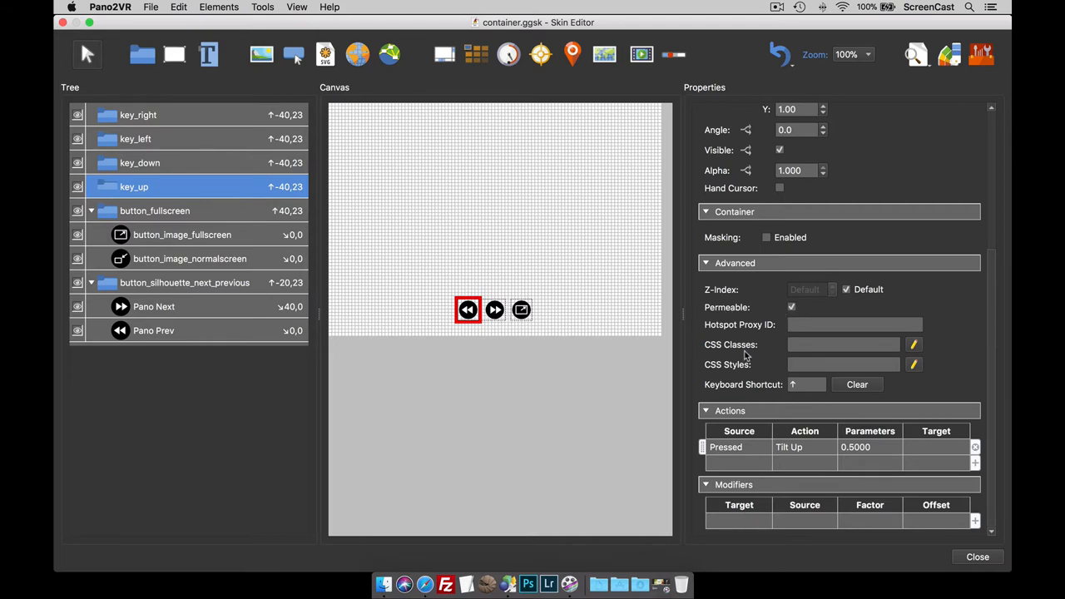
{"action": "mouse_move", "coordinate": [324, 231]}
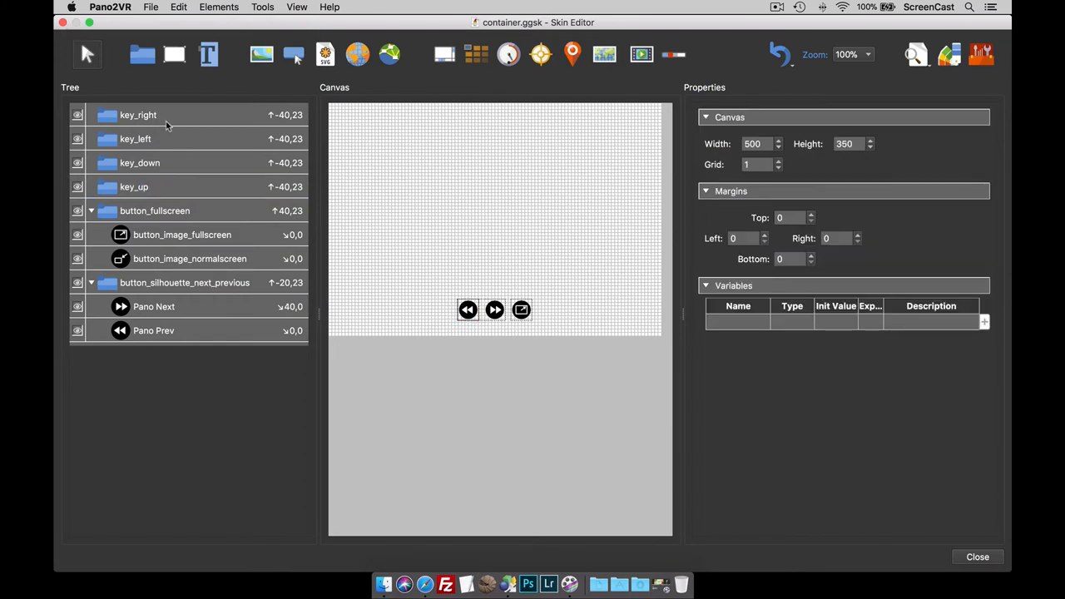
{"action": "mouse_move", "coordinate": [171, 122]}
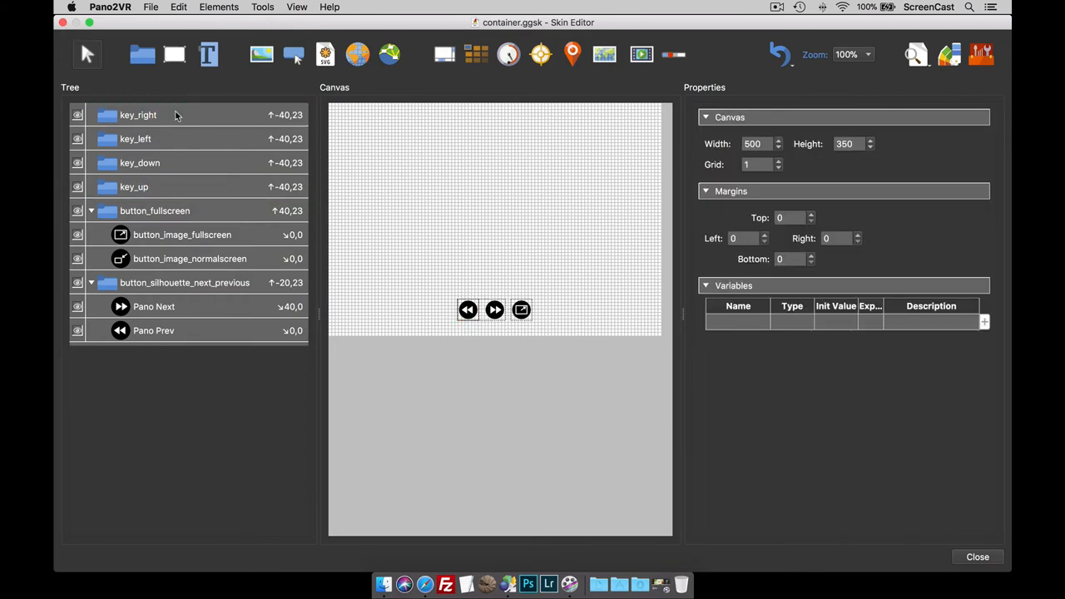
{"action": "mouse_move", "coordinate": [362, 170]}
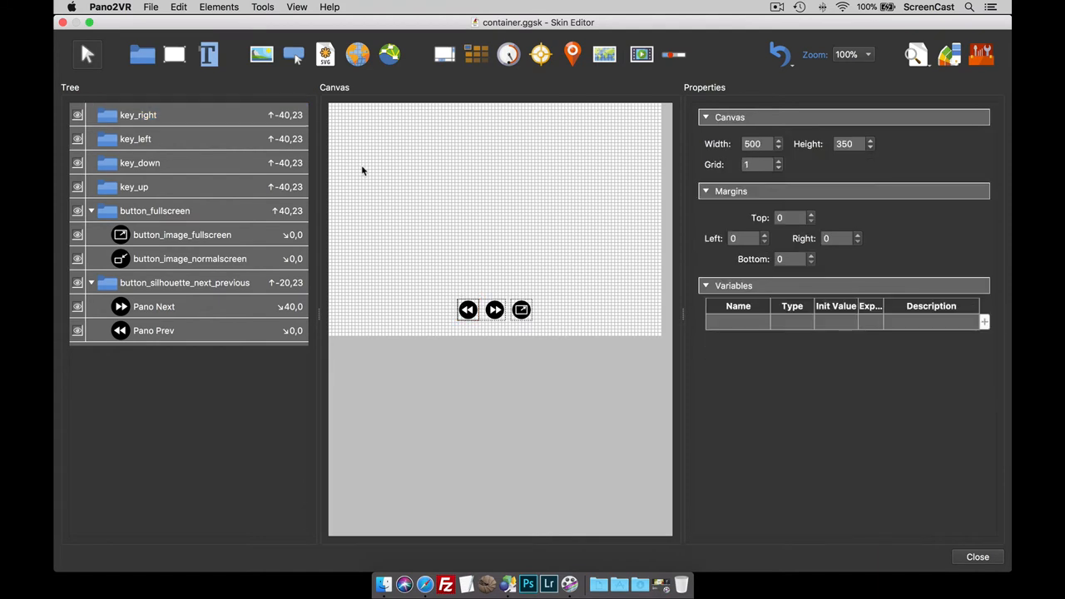
Rename the two key_right copies to key_zoomin and key_zoomout
{"action": "left_click", "coordinate": [137, 115]}
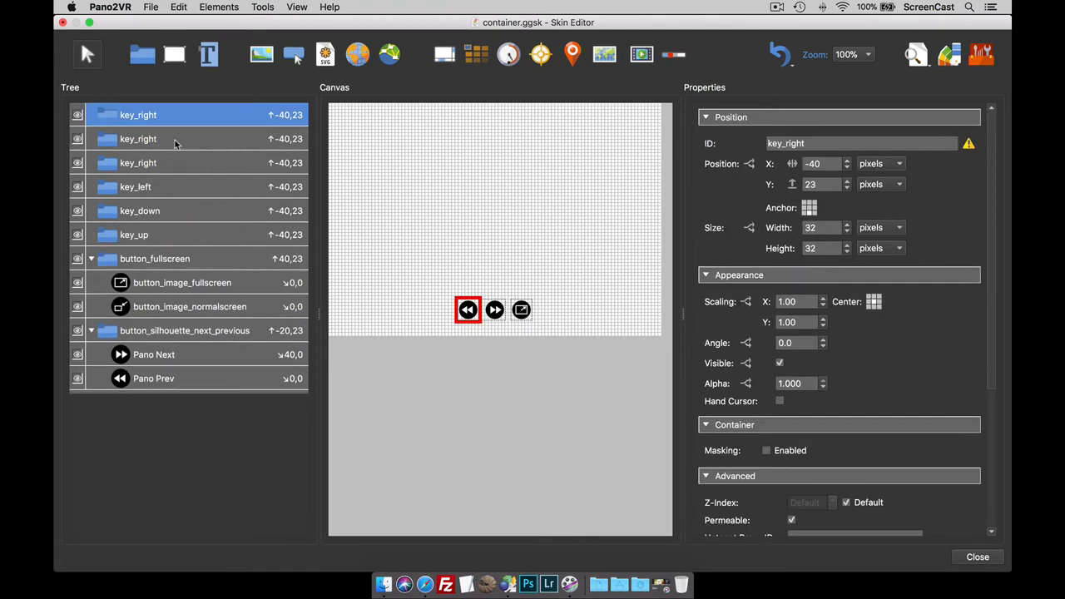
{"action": "left_click", "coordinate": [138, 139]}
{"action": "type", "text": "zoomin"}
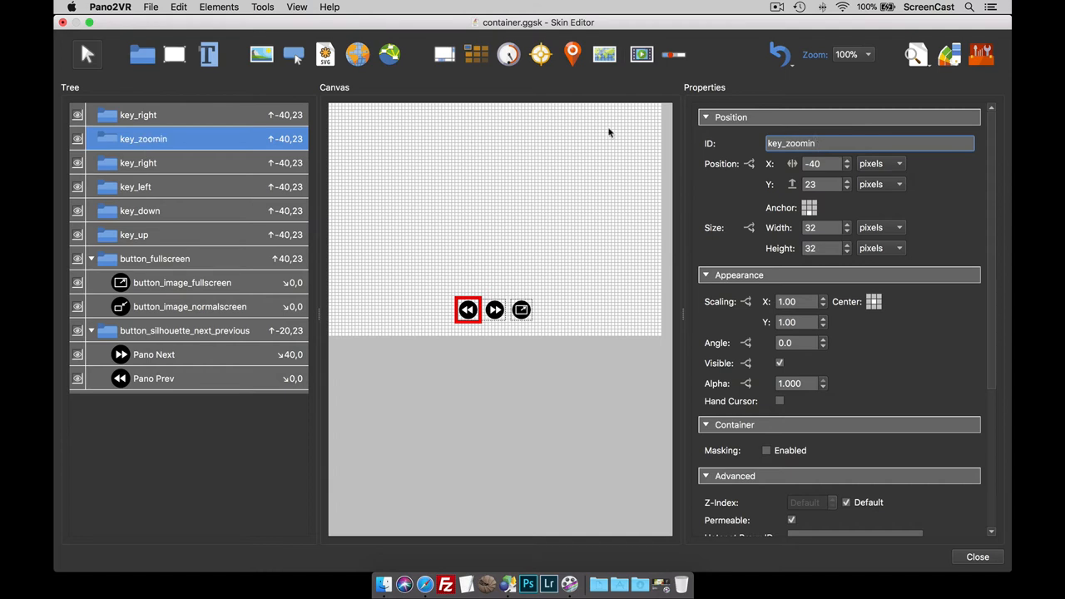
{"action": "left_click", "coordinate": [138, 115]}
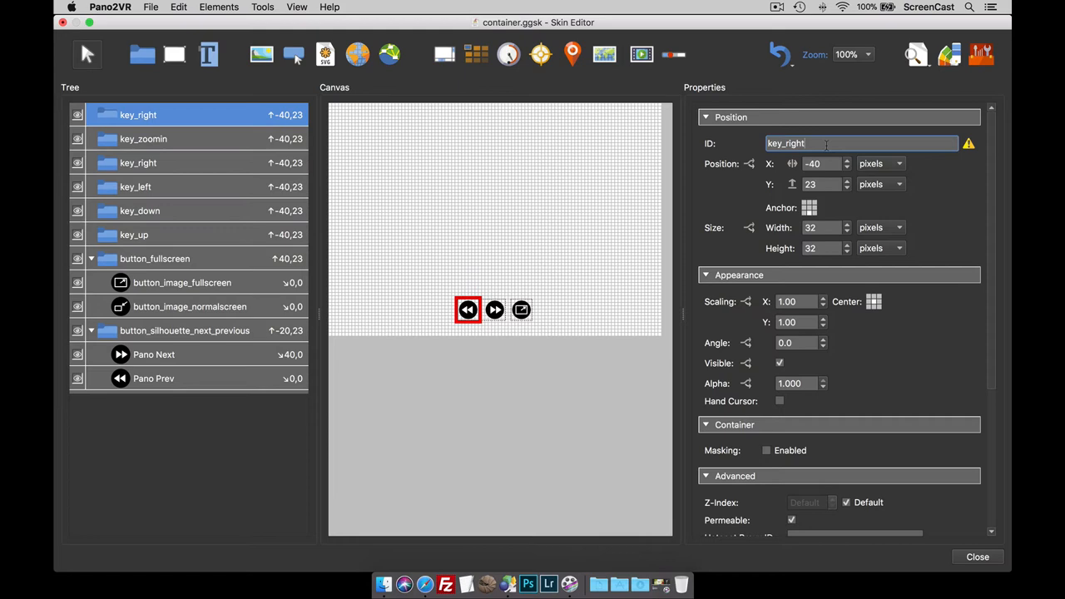
{"action": "key", "text": "backspace"}
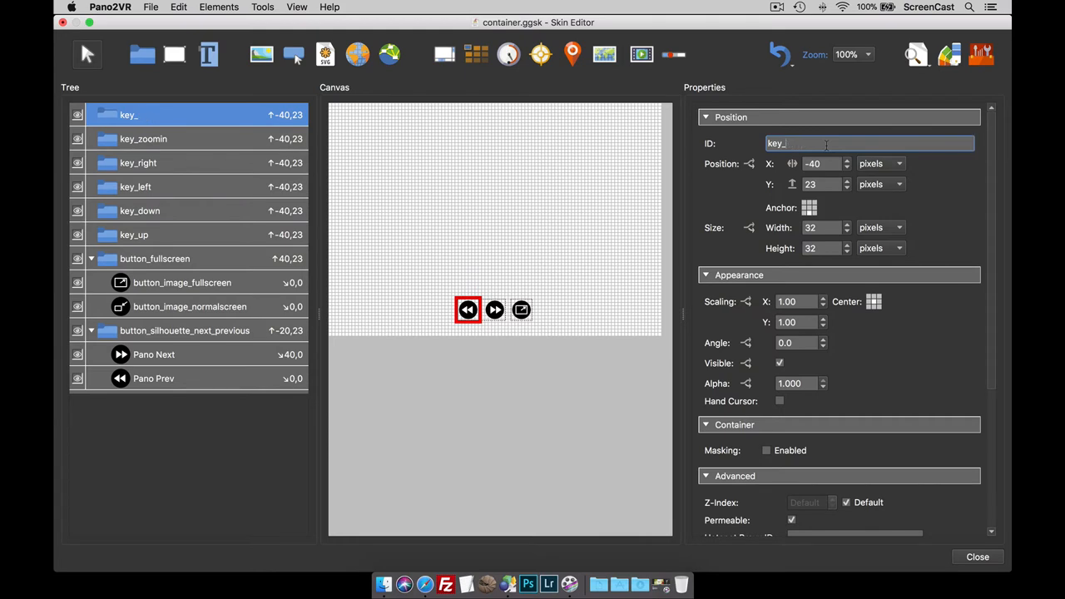
{"action": "type", "text": "out"}
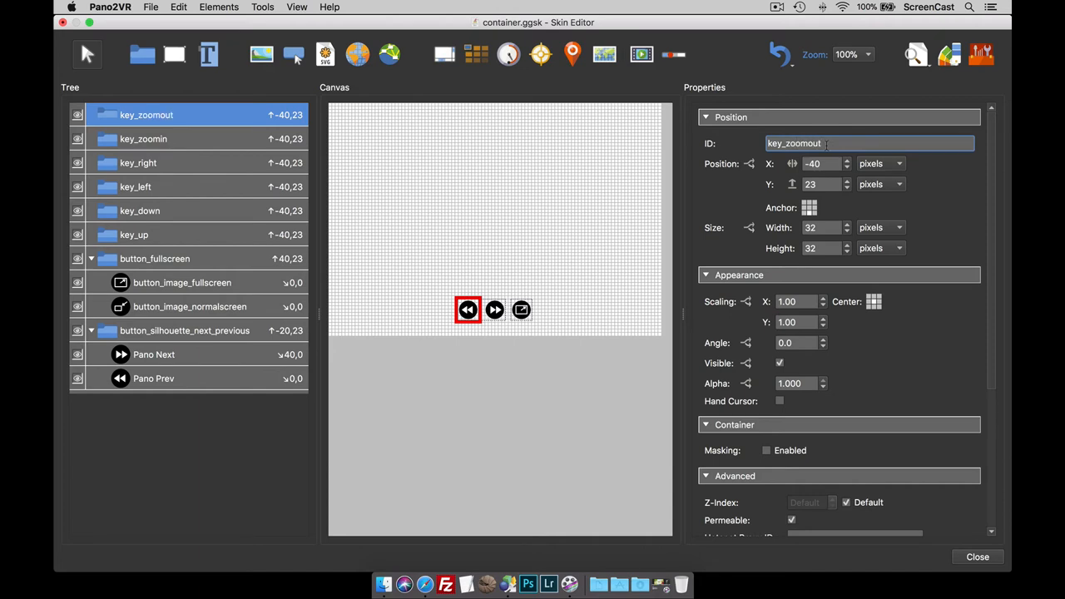
{"action": "left_click", "coordinate": [143, 139]}
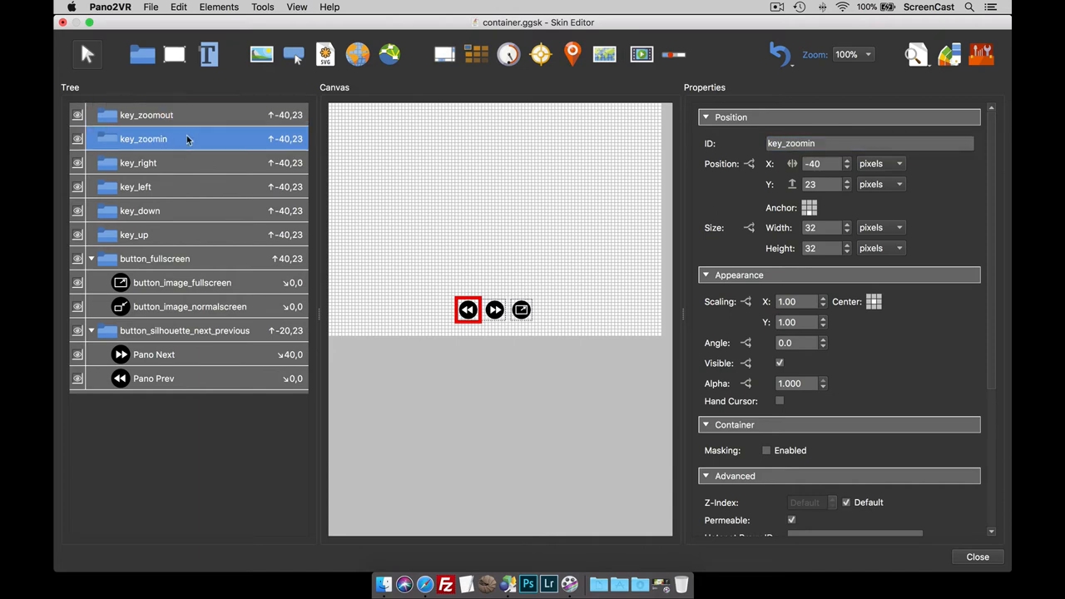
{"action": "mouse_move", "coordinate": [899, 313]}
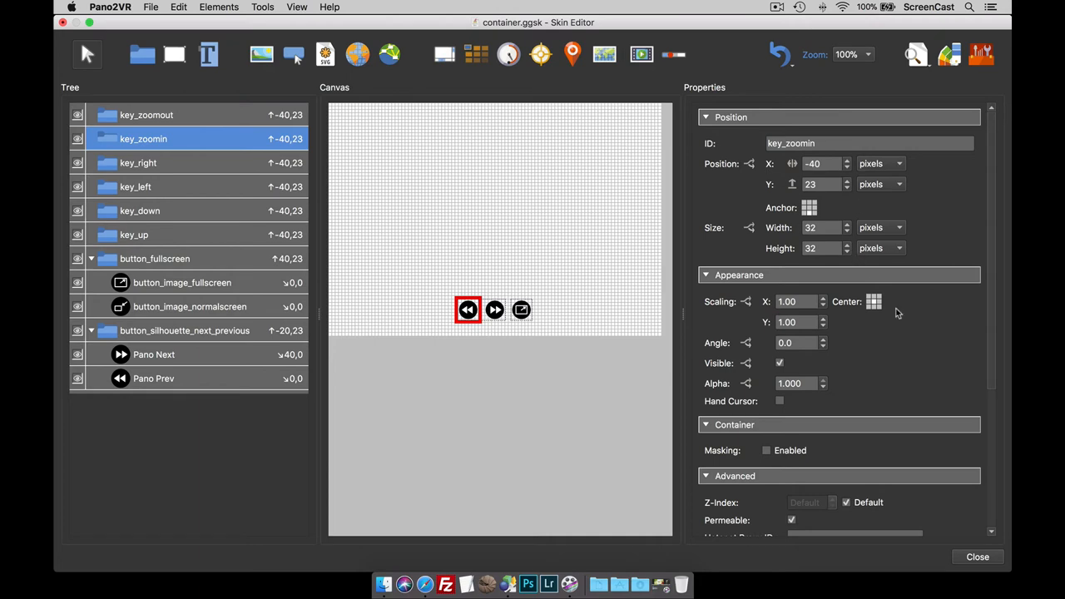
Replace key_zoomin's copied right-arrow keyboard shortcut with Shift
{"action": "scroll", "scroll_direction": "down", "scroll_amount": 3}
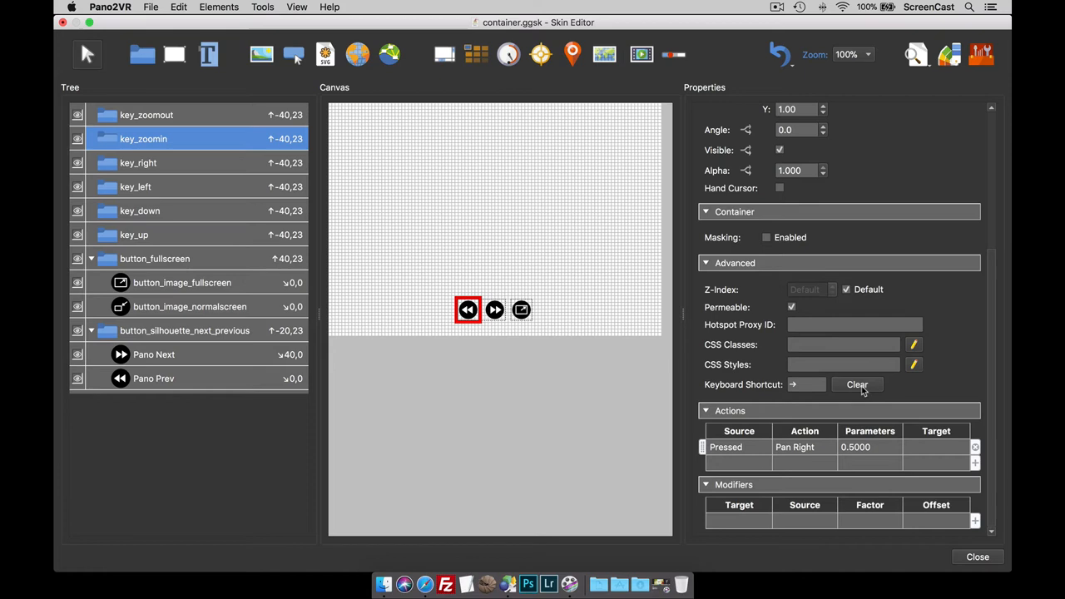
{"action": "left_click", "coordinate": [856, 384]}
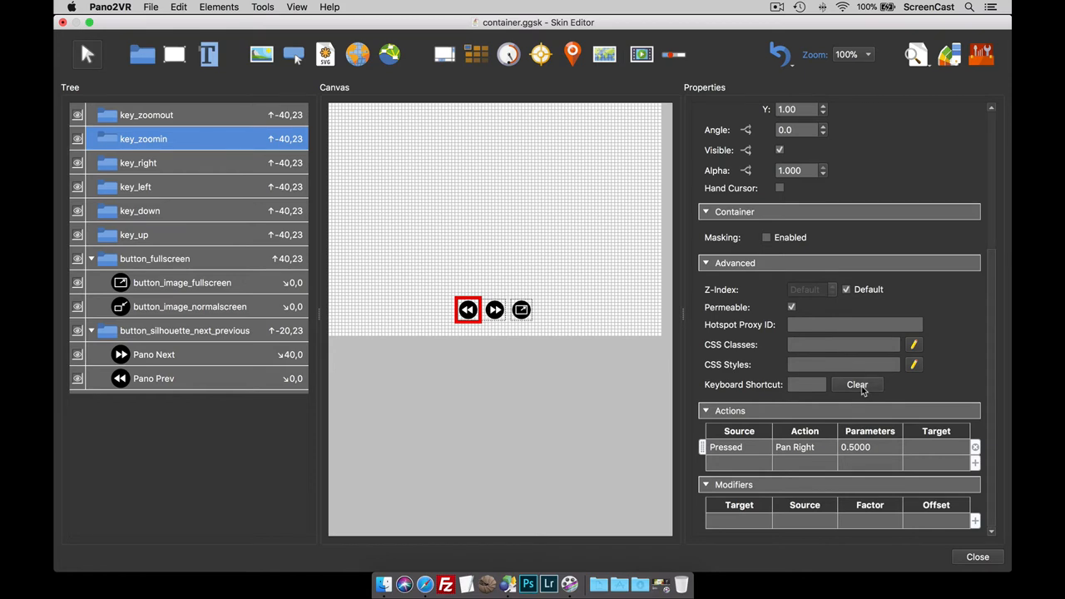
{"action": "left_click", "coordinate": [806, 384]}
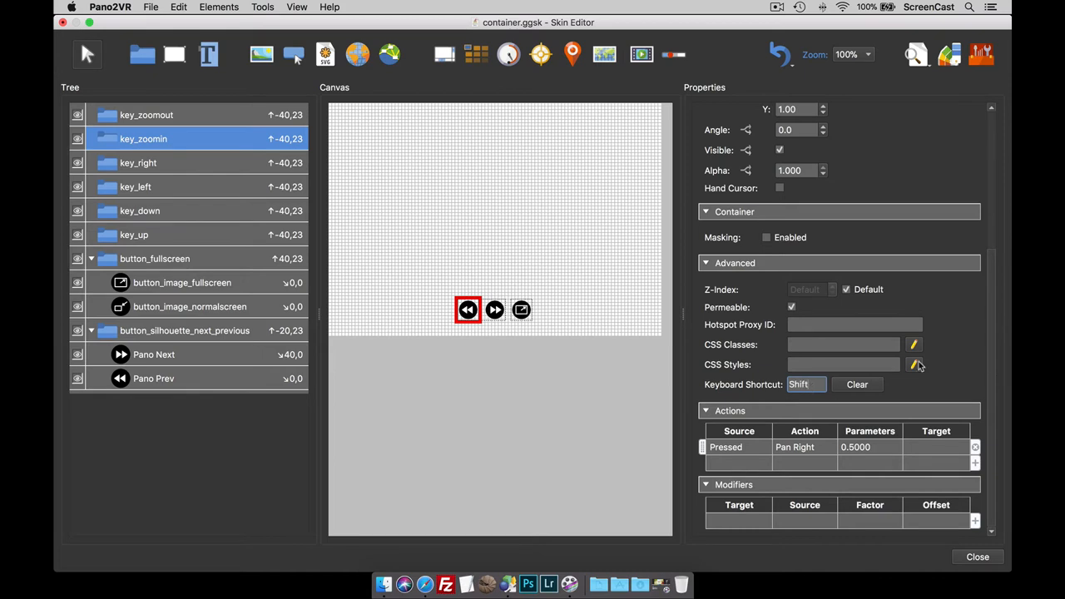
Change key_zoomin's Pressed action from pan right to zoom in at 0.5
{"action": "double_click", "coordinate": [794, 447]}
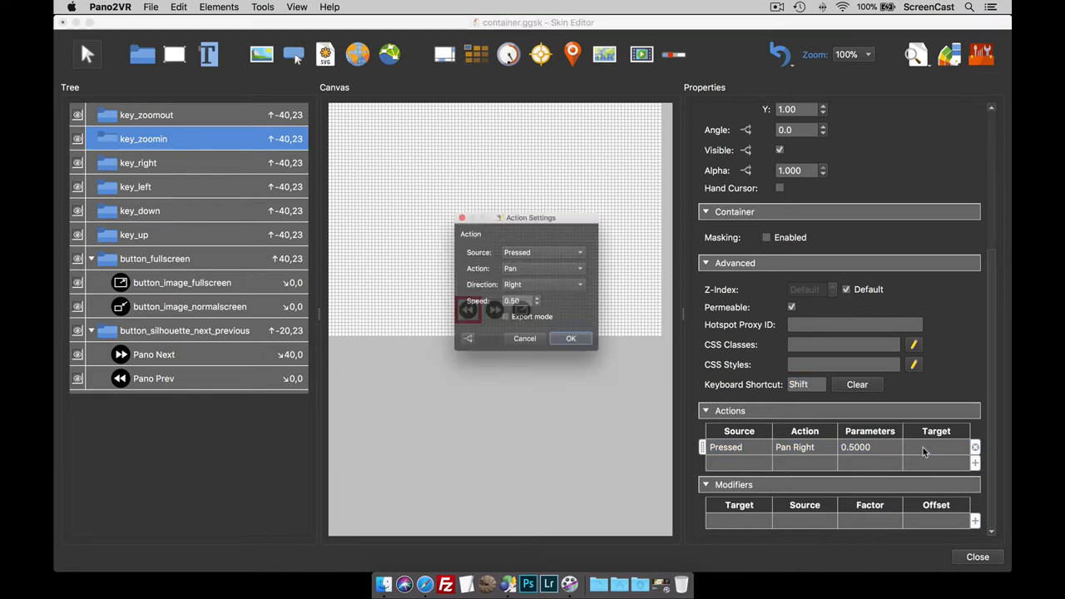
{"action": "left_click", "coordinate": [540, 268]}
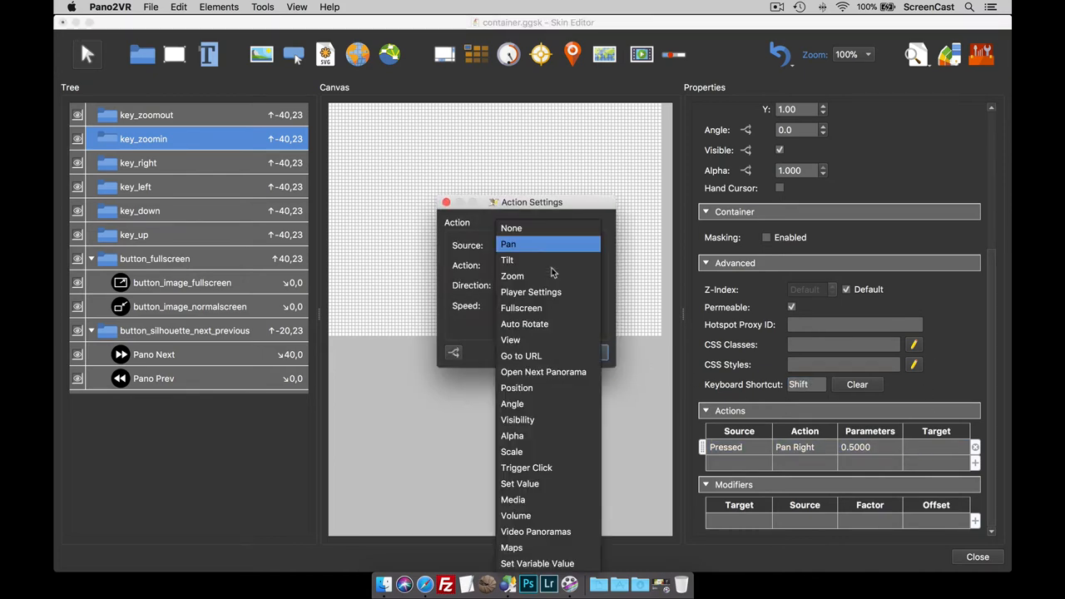
{"action": "left_click", "coordinate": [511, 275]}
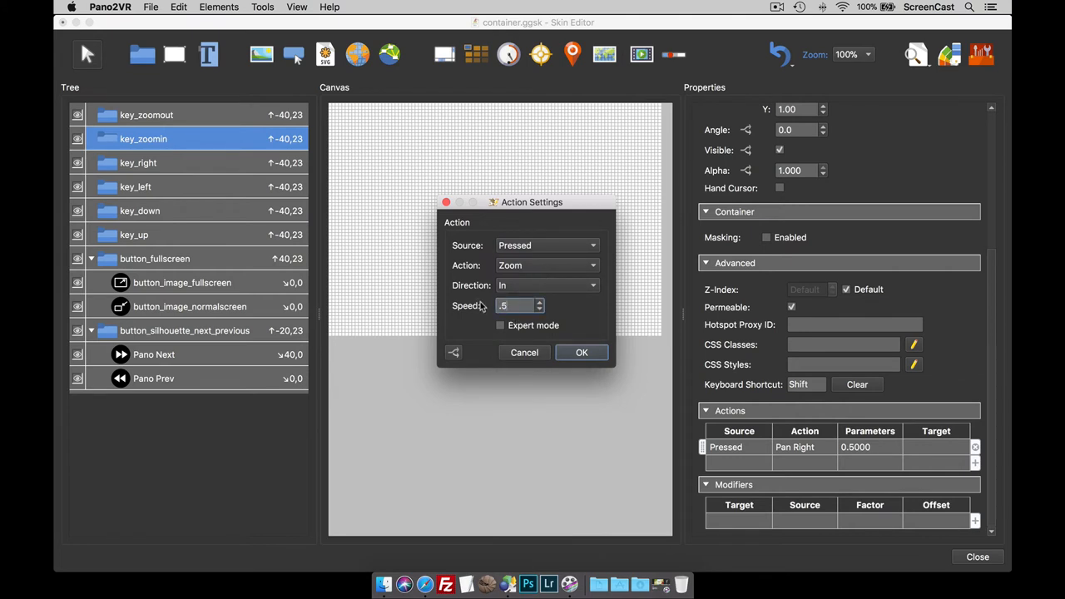
{"action": "left_click", "coordinate": [582, 352]}
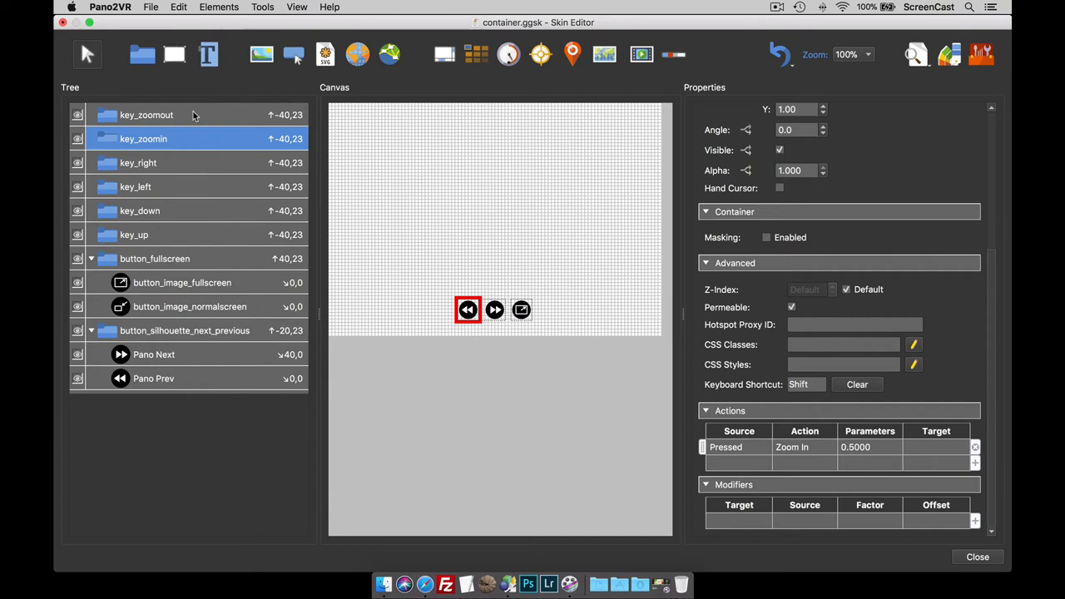
{"action": "left_click", "coordinate": [146, 115]}
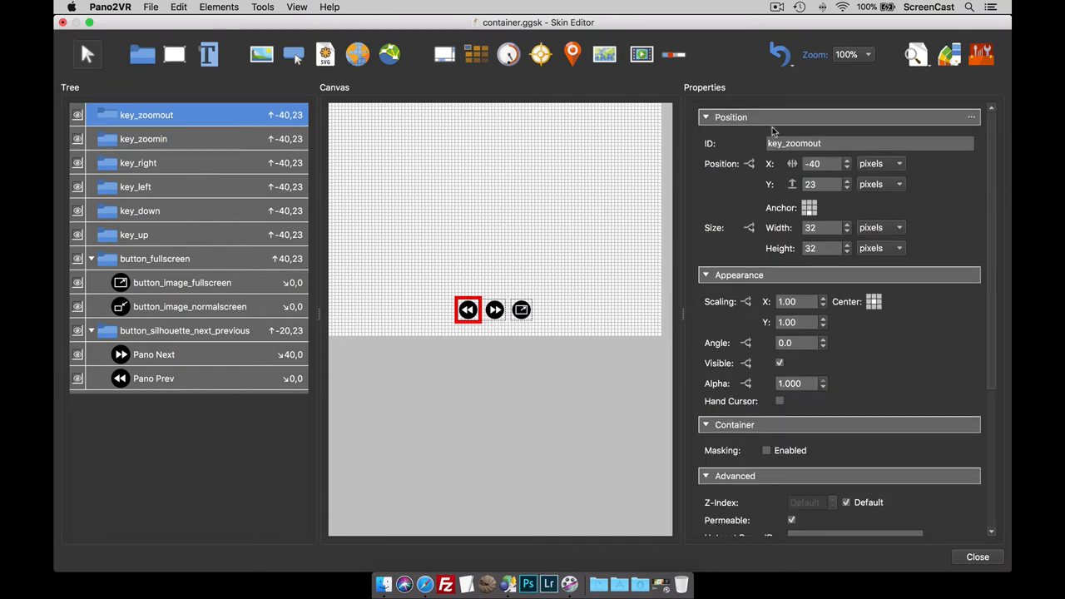
Set key_zoomout's action to Zoom, direction Out, speed 0.5, and confirm
{"action": "scroll", "scroll_direction": "down", "scroll_amount": 3}
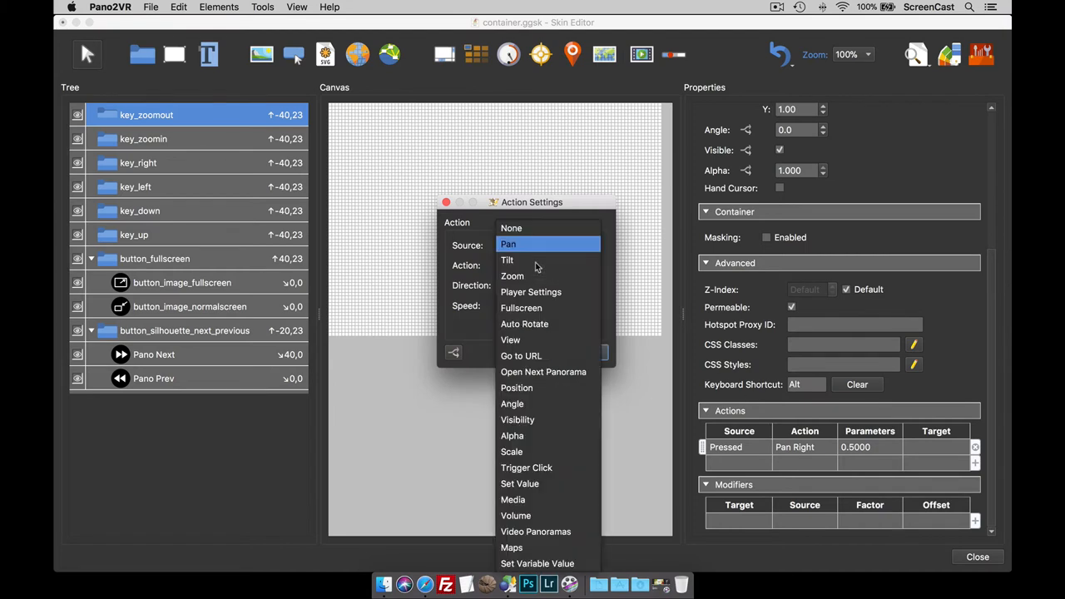
{"action": "left_click", "coordinate": [513, 275]}
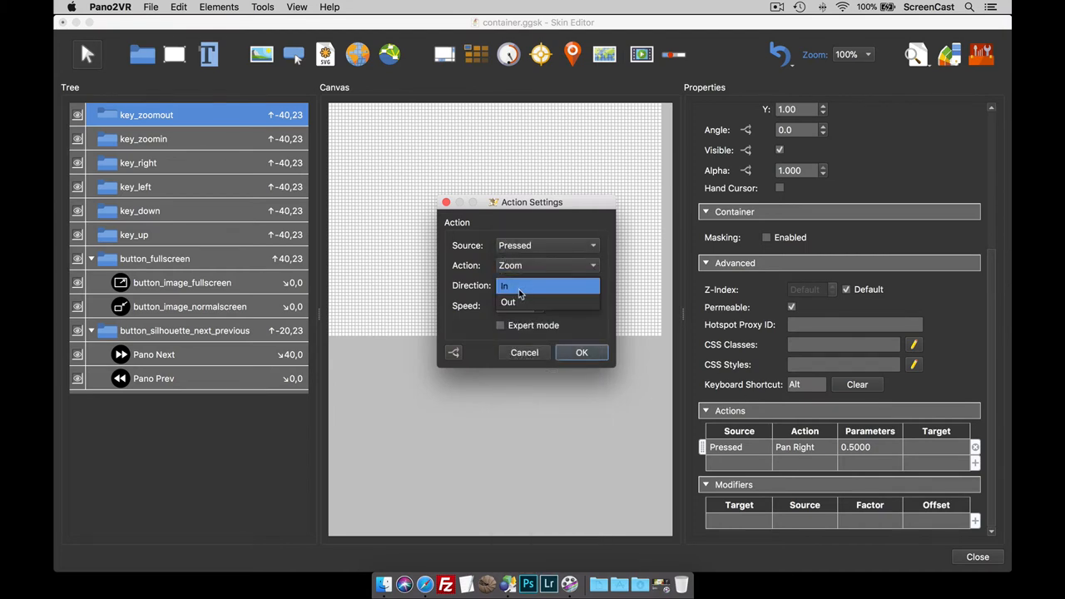
{"action": "left_click", "coordinate": [507, 302]}
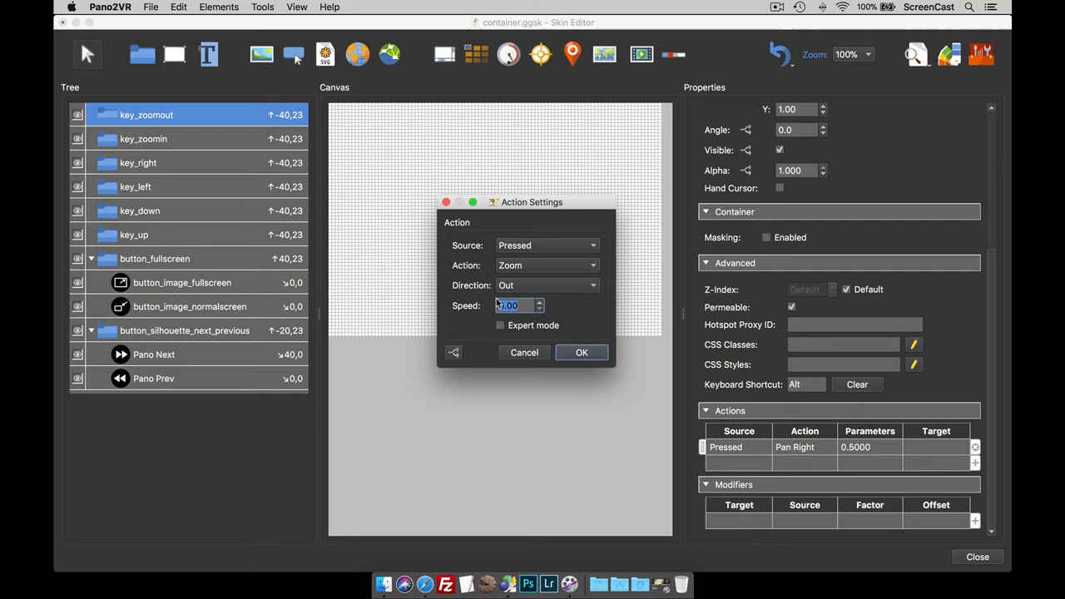
{"action": "type", "text": ".5"}
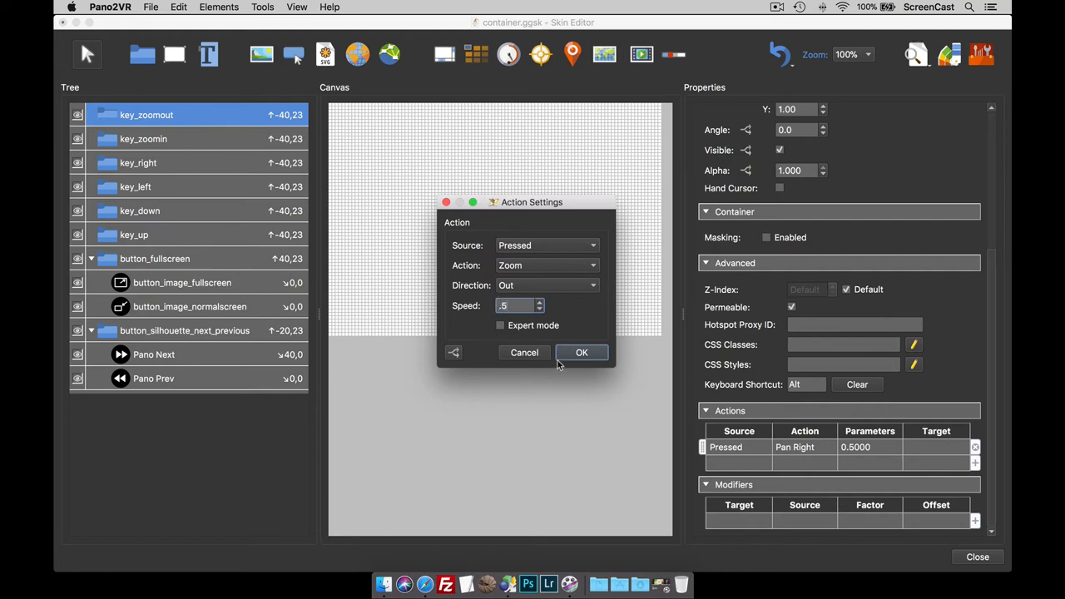
{"action": "left_click", "coordinate": [581, 352]}
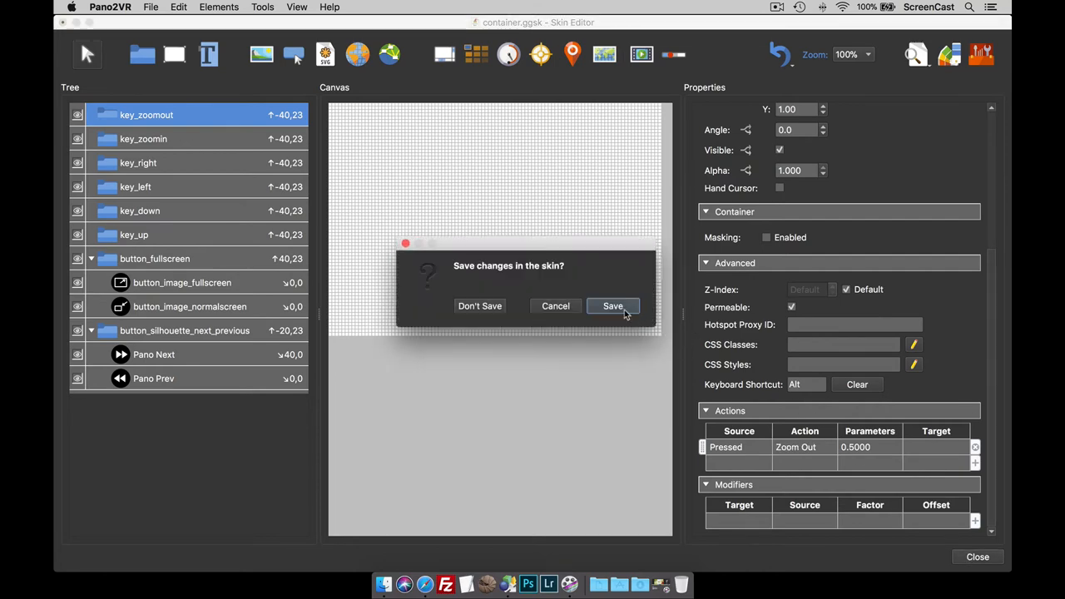
Save the container.ggsk skin edits and overwrite pano.xml with regenerated output
{"action": "left_click", "coordinate": [613, 305]}
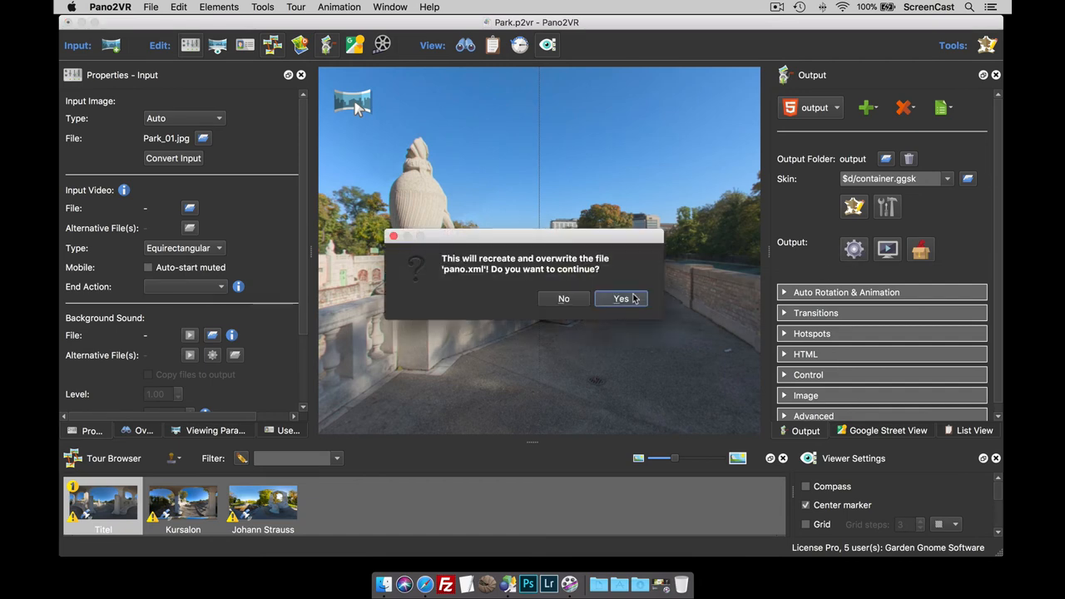
{"action": "left_click", "coordinate": [619, 298]}
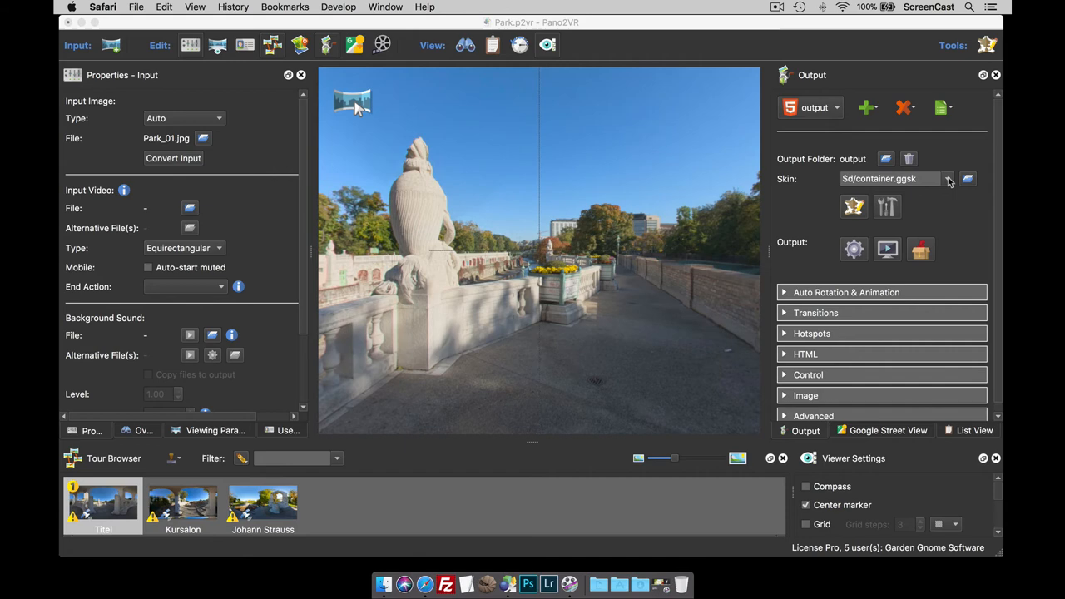
Choose skin_popup.ggsk as the output skin and rebuild, overwriting pano.xml
{"action": "left_click", "coordinate": [947, 178]}
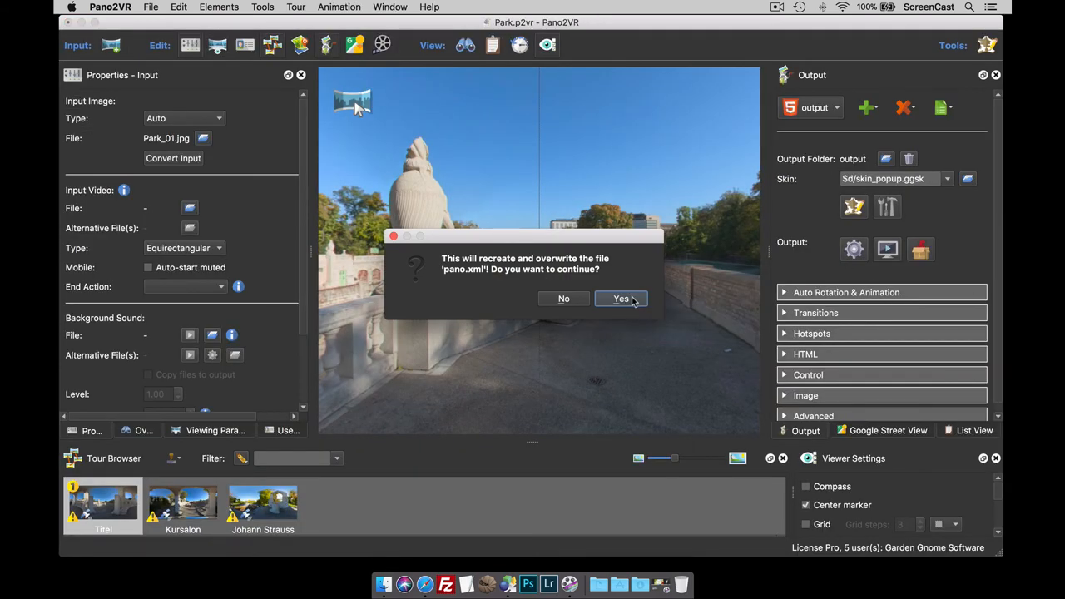
{"action": "left_click", "coordinate": [621, 299]}
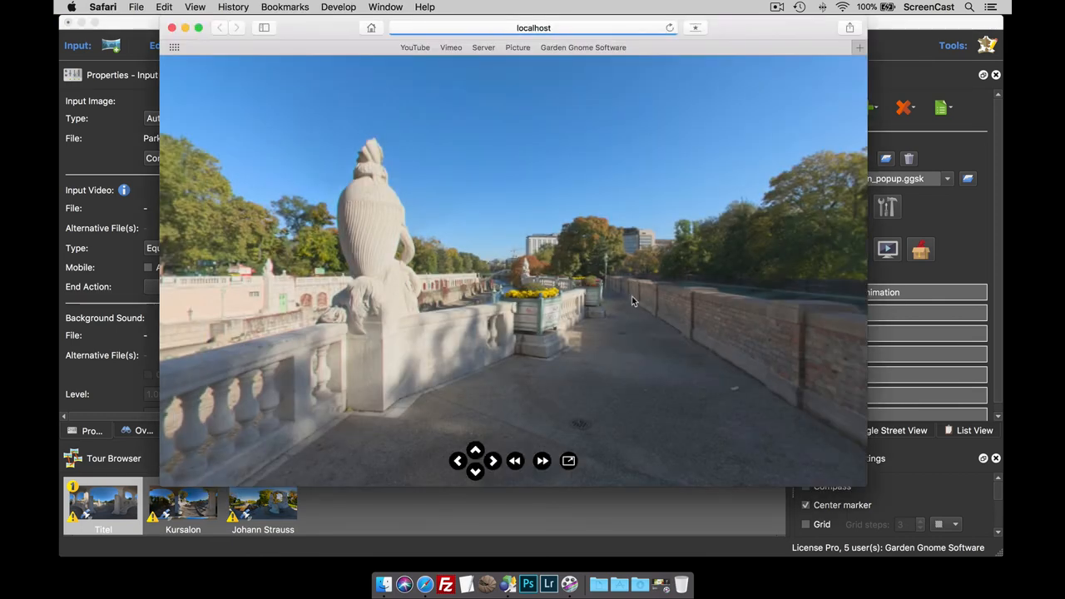